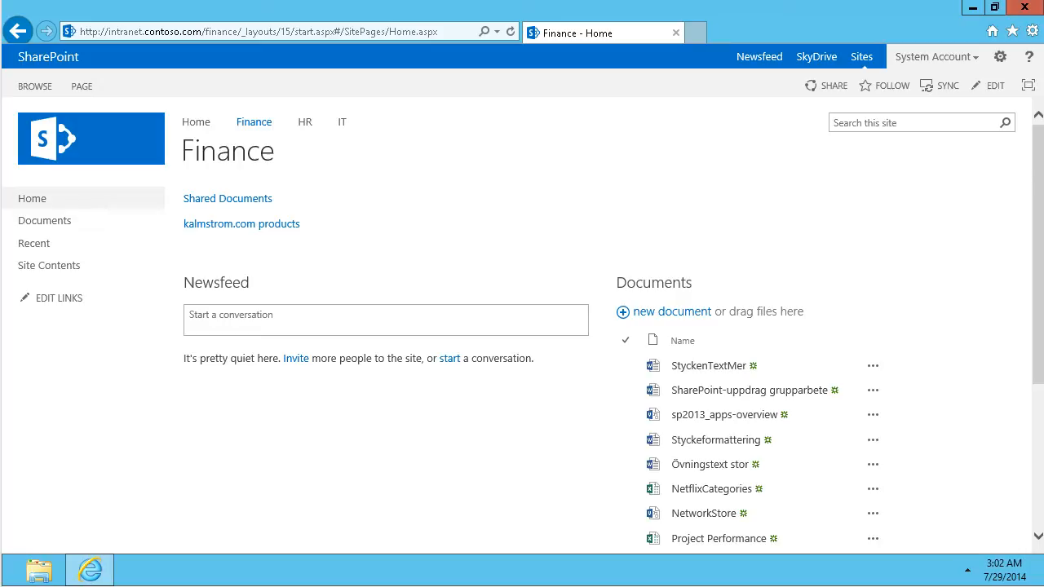
pyautogui.moveTo(316, 144)
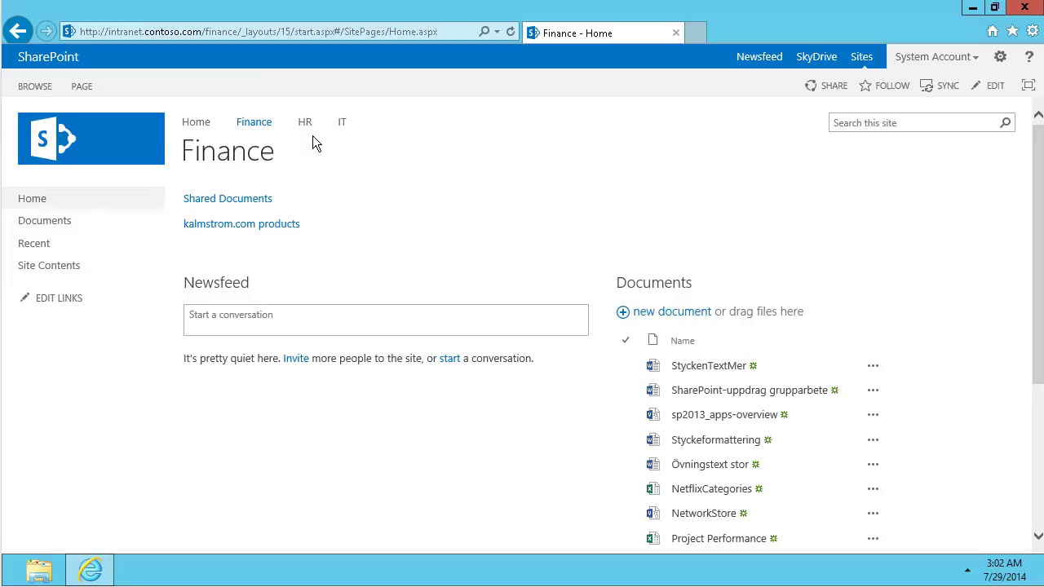
pyautogui.moveTo(258, 137)
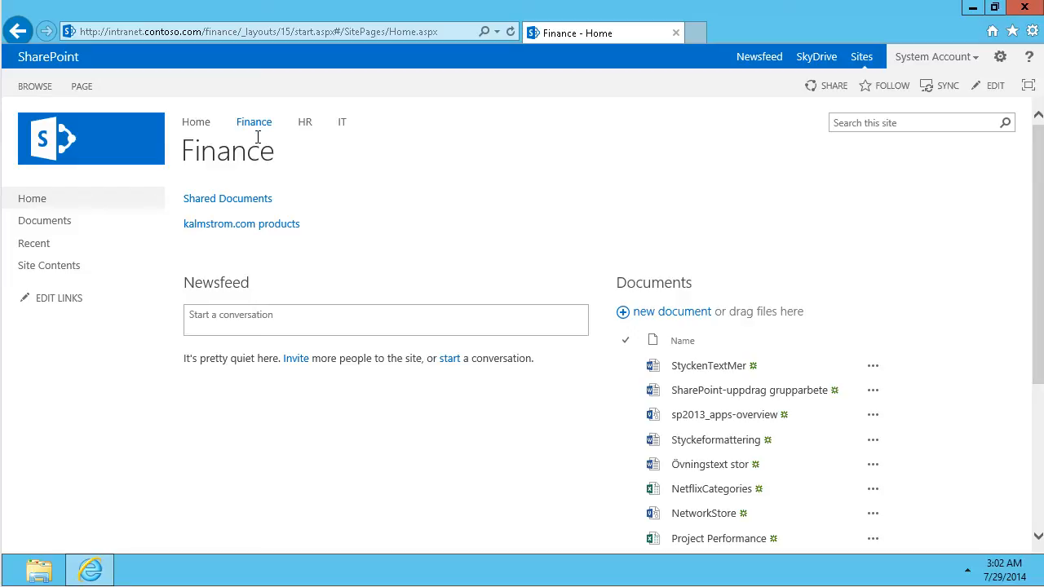
# - Switch the Finance site home page into edit mode
pyautogui.click(996, 85)
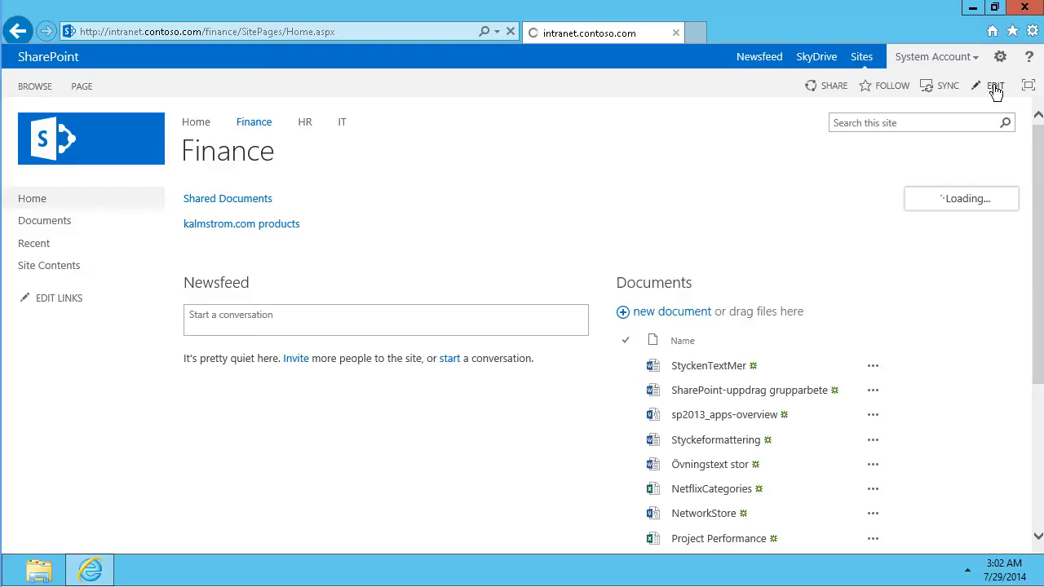
# - Bring up the INSERT tab's Link options, From SharePoint and From Address
pyautogui.click(975, 85)
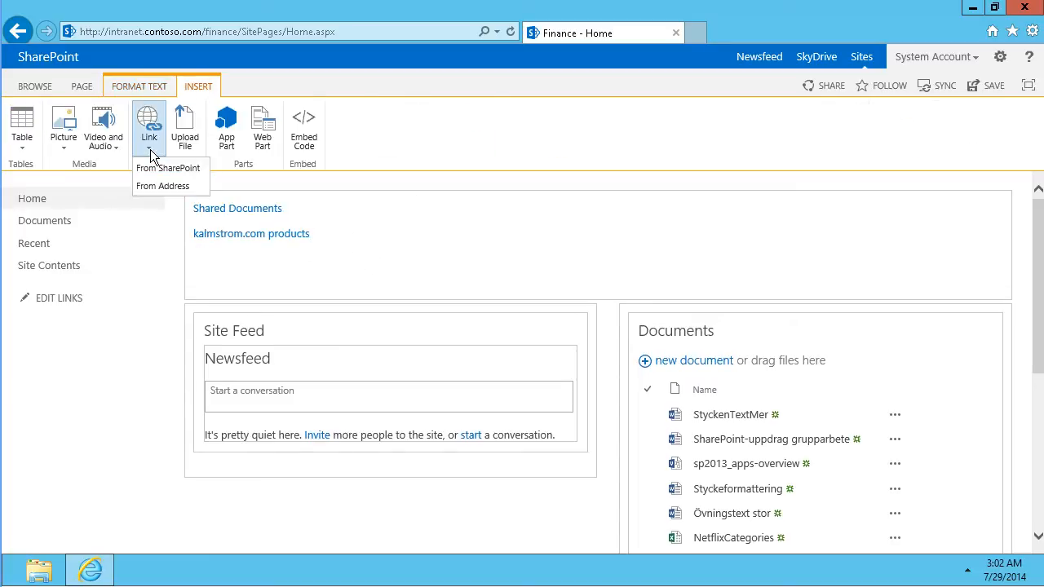
pyautogui.moveTo(168, 168)
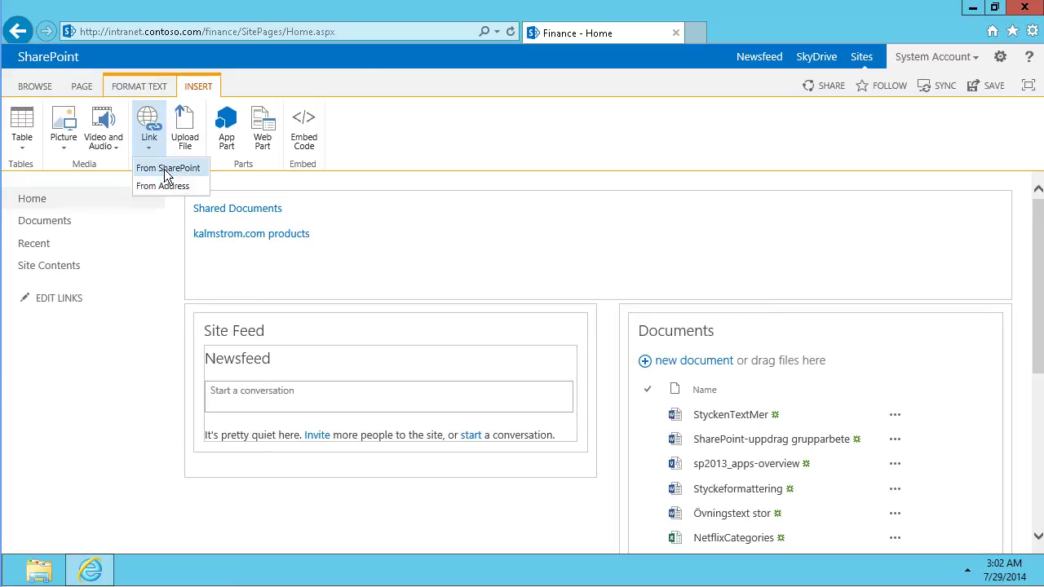
pyautogui.moveTo(162, 186)
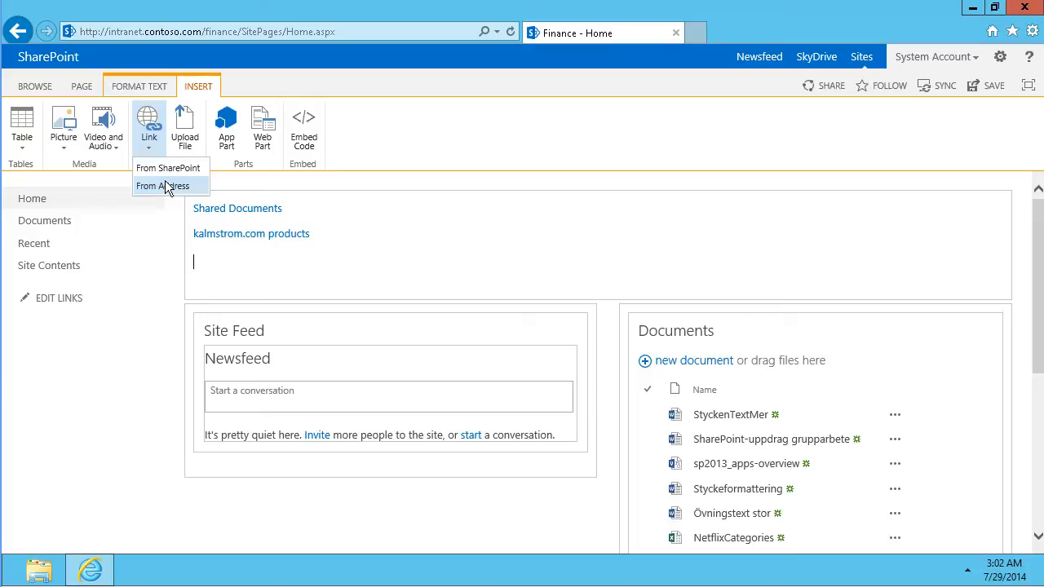
pyautogui.moveTo(168, 171)
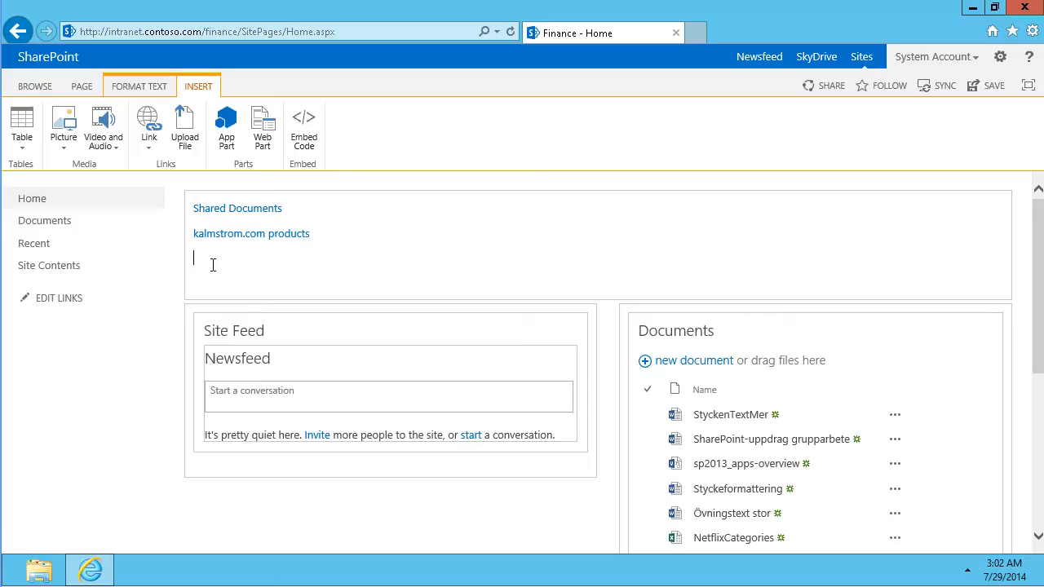
# - Insert a [[Financing]] wiki link below the existing links and save the page
pyautogui.write('[[')
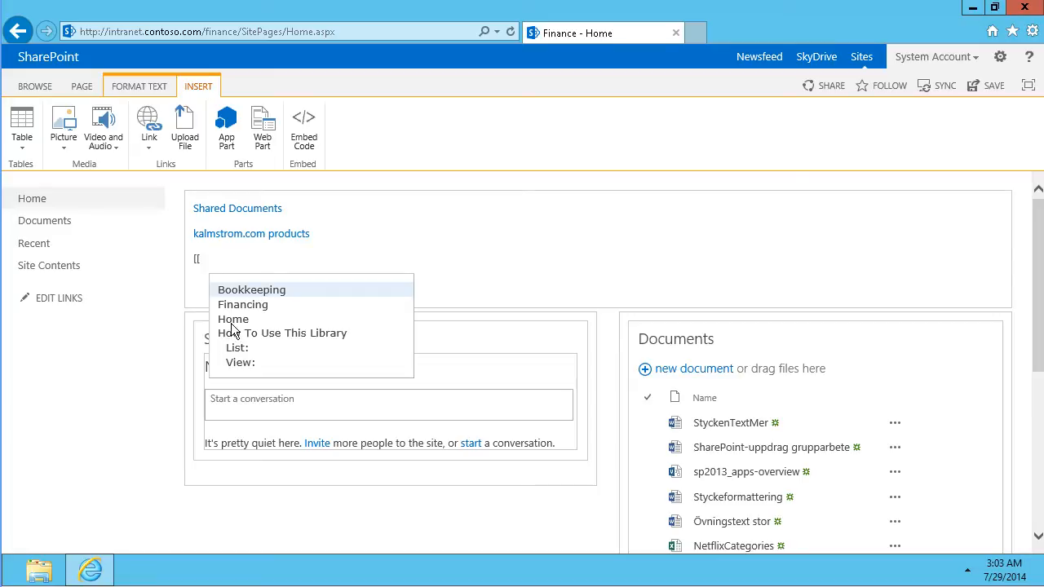
pyautogui.moveTo(248, 373)
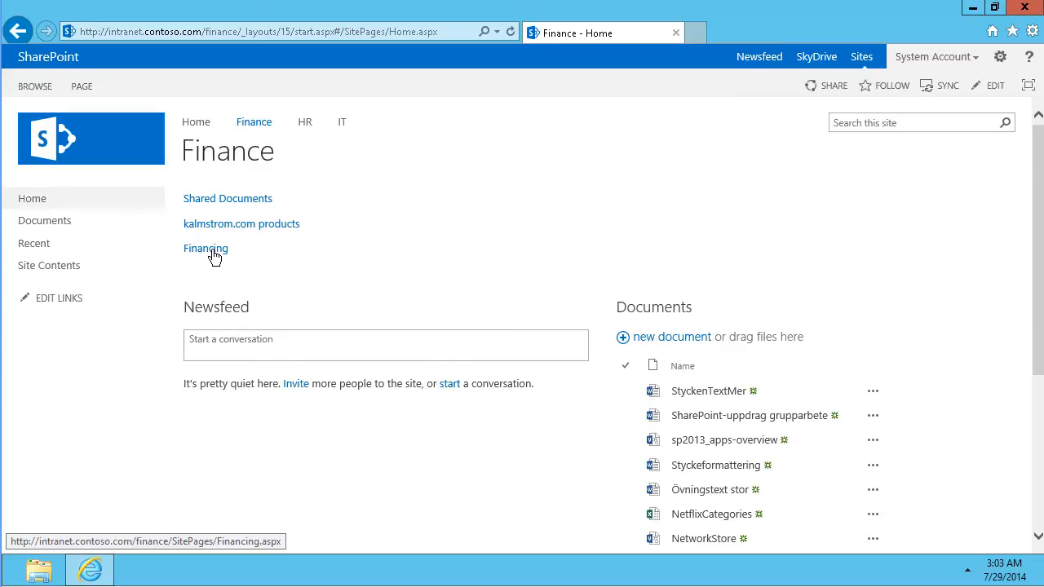
pyautogui.click(206, 248)
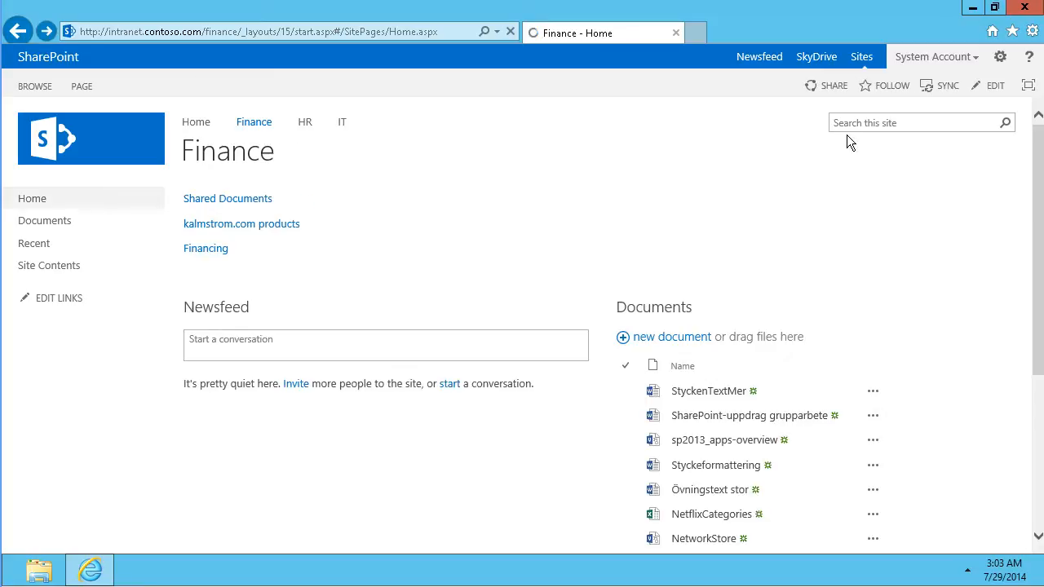
# - Add the [[New projects]] wiki link on a new line below Financing and save
pyautogui.click(994, 85)
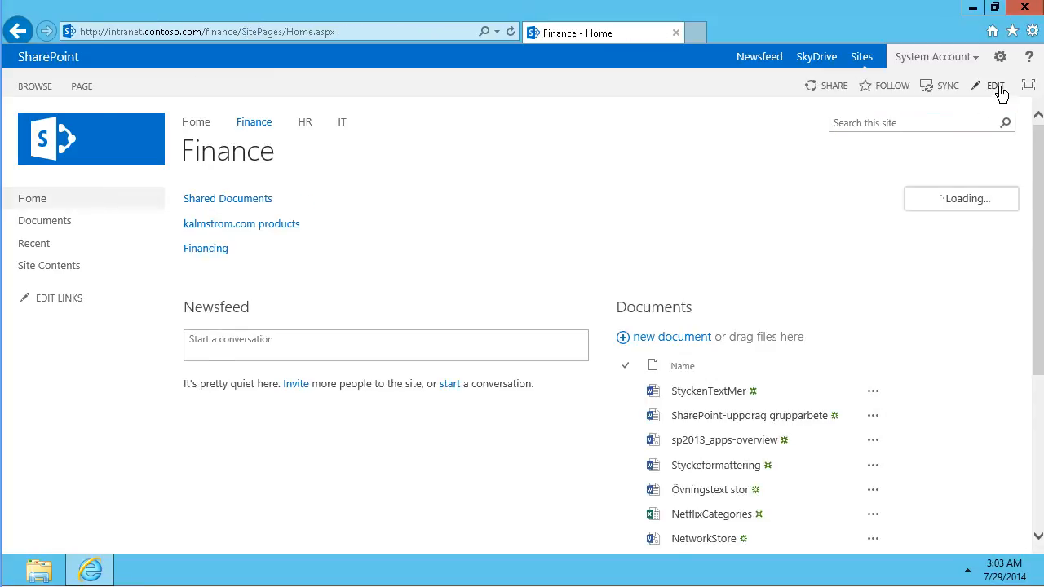
pyautogui.click(994, 84)
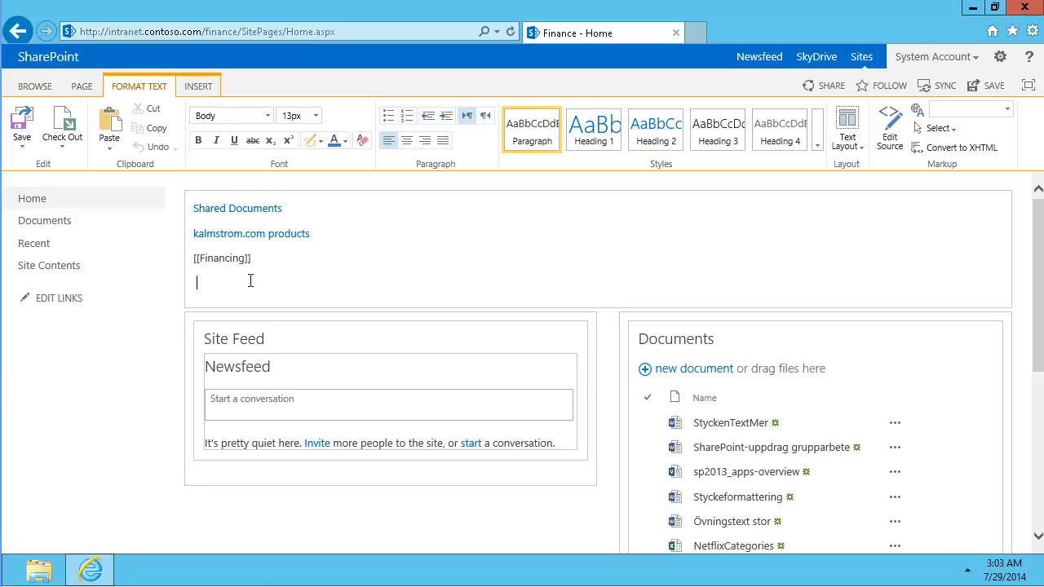
pyautogui.write('[[')
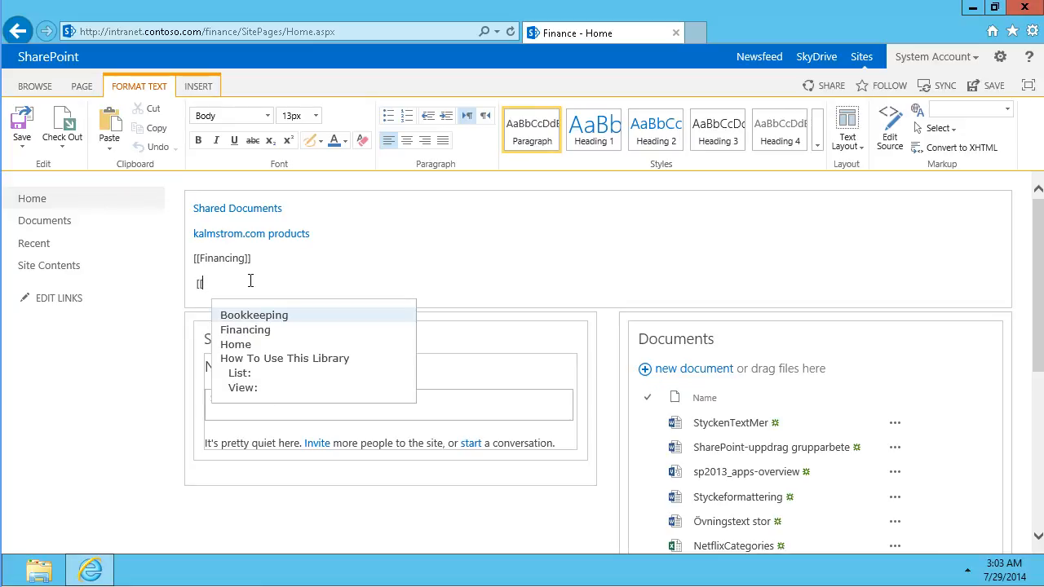
pyautogui.write('Ne')
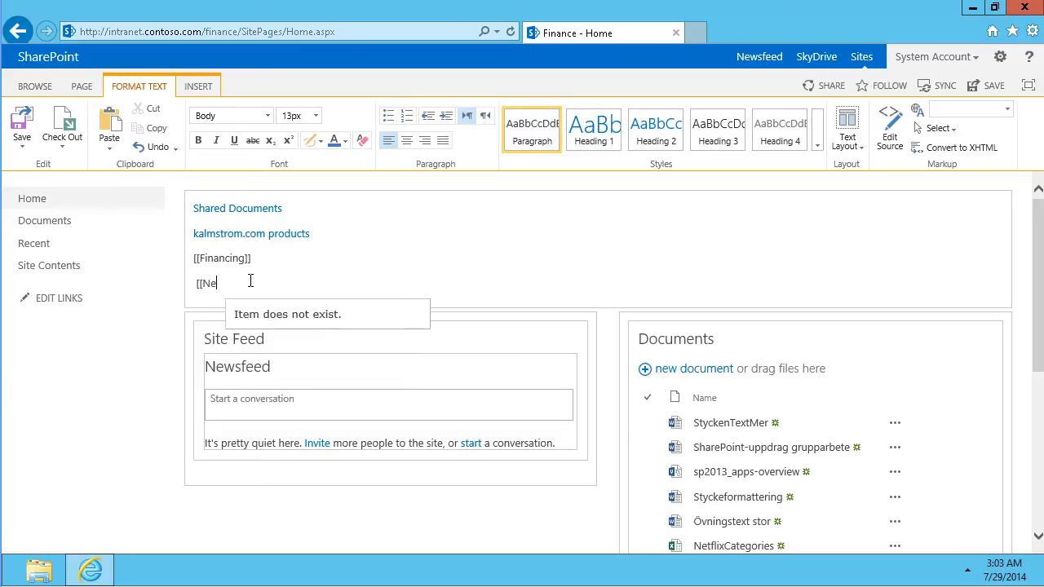
pyautogui.write('w projects')
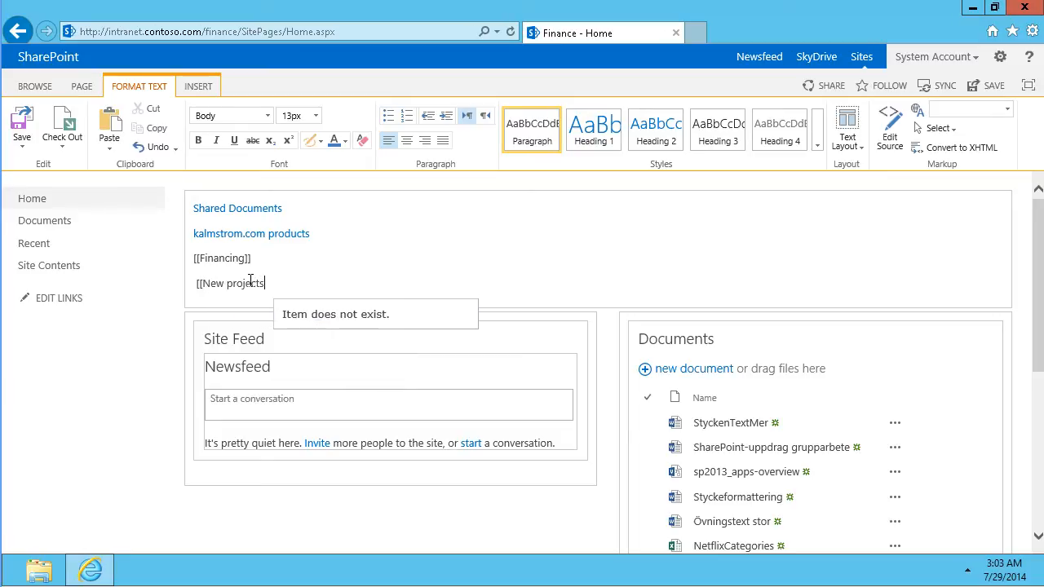
pyautogui.write(']]')
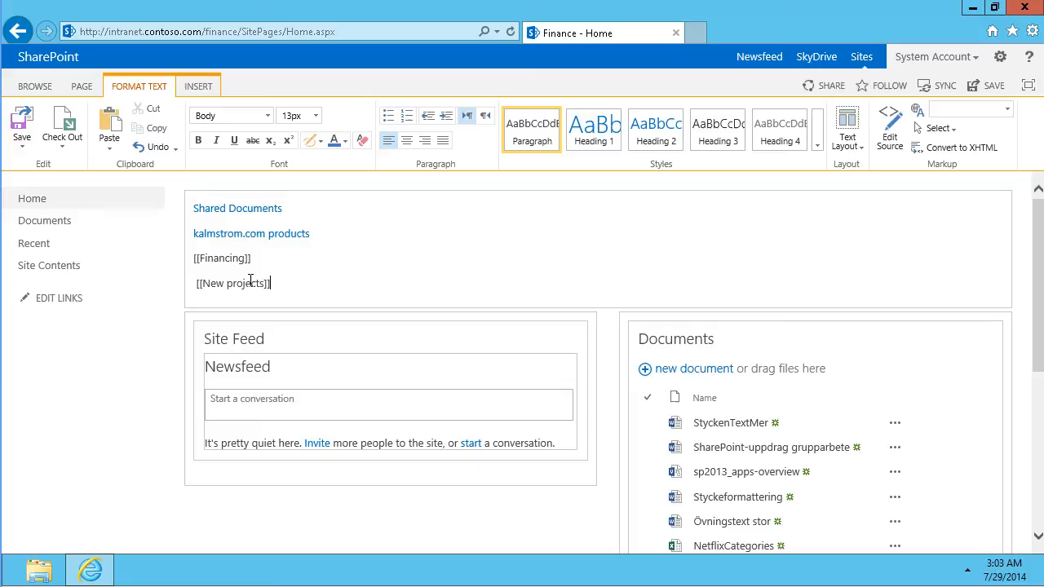
pyautogui.click(21, 127)
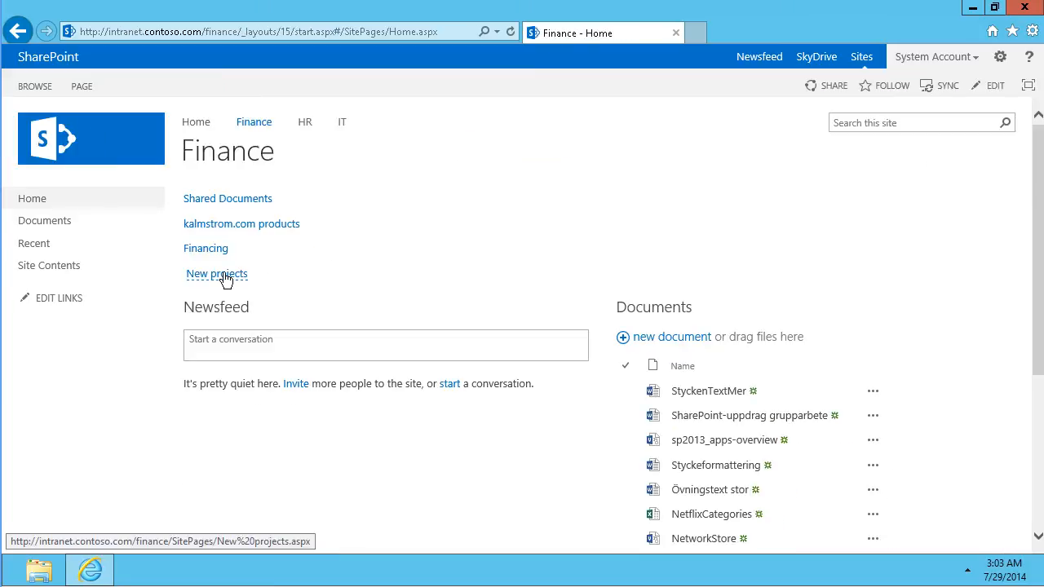
pyautogui.moveTo(209, 285)
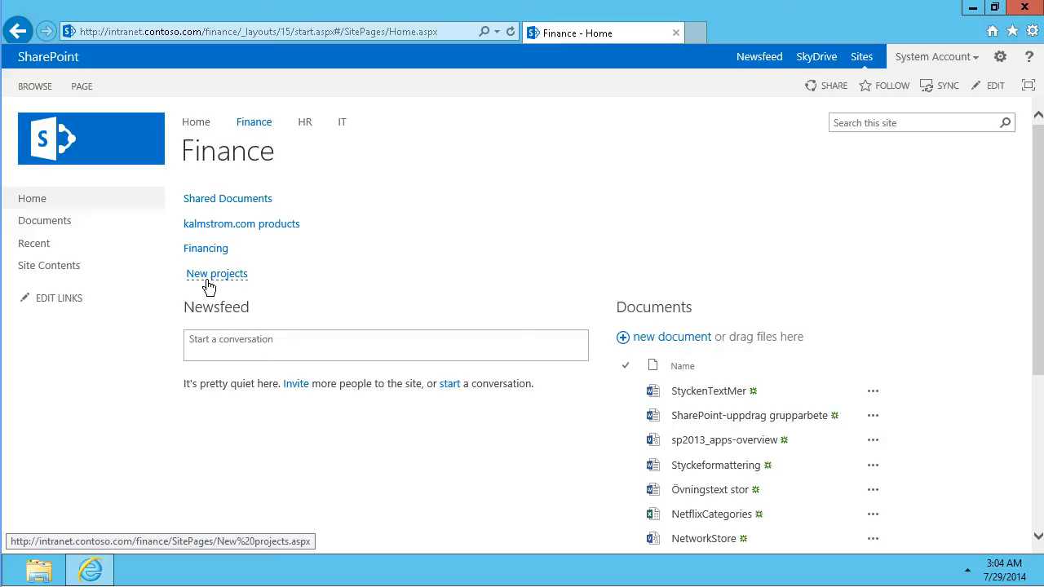
# - Create the New projects page with 'Our new projects are:' and a numbered item, then save
pyautogui.click(217, 273)
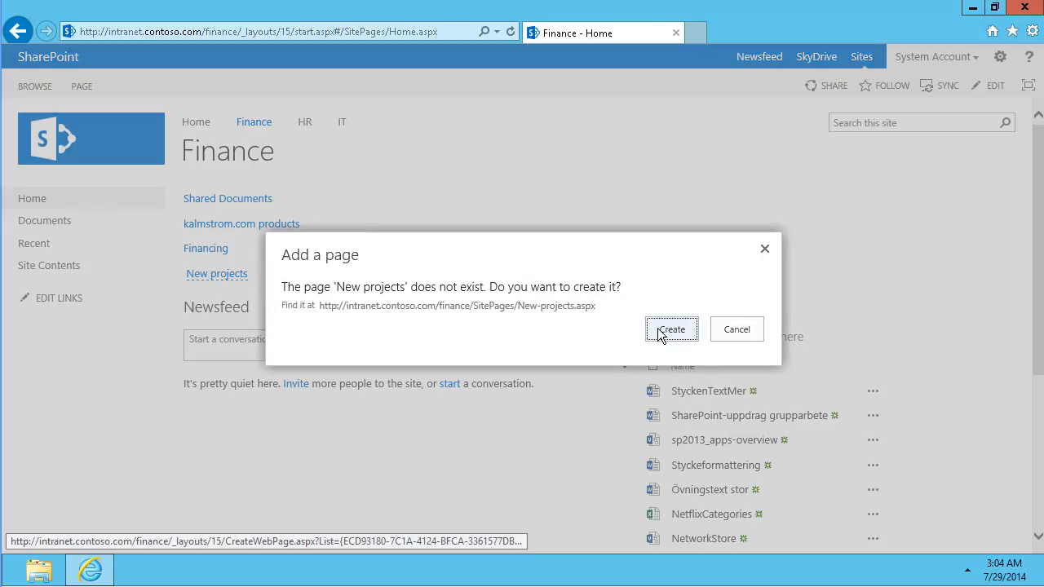
pyautogui.click(672, 329)
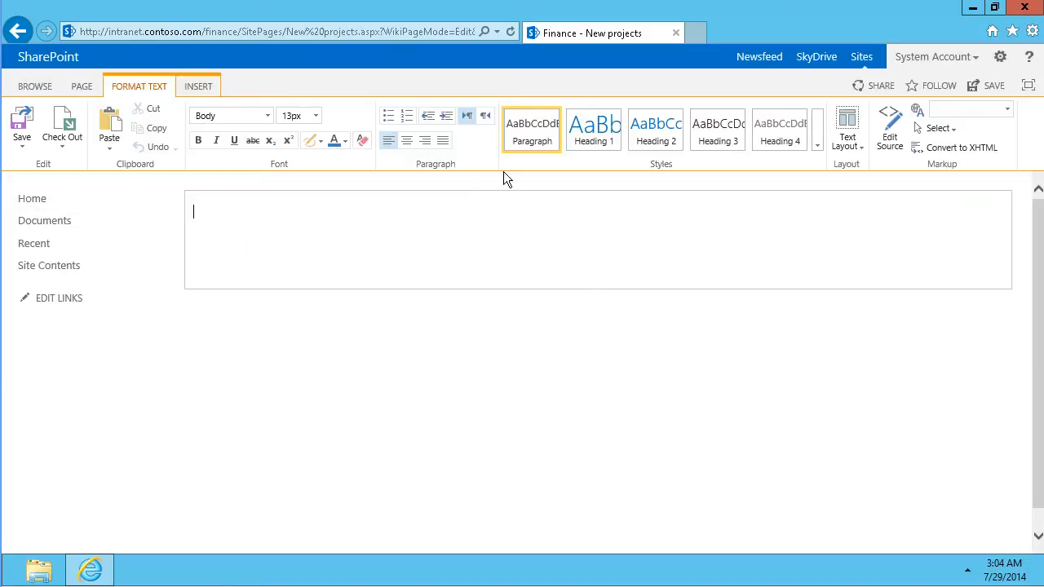
pyautogui.write('Our new projects are:')
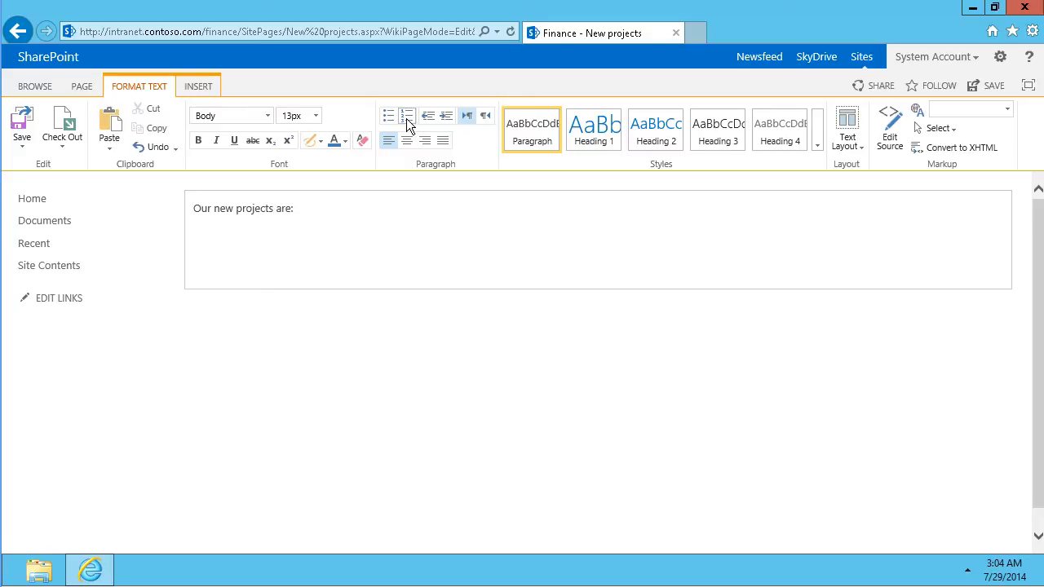
pyautogui.click(407, 115)
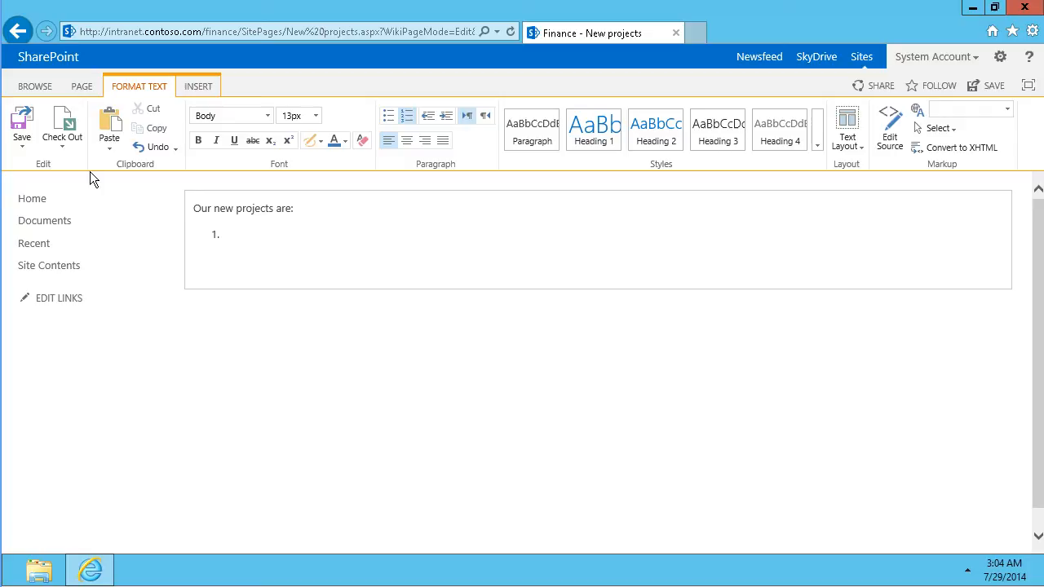
pyautogui.click(21, 127)
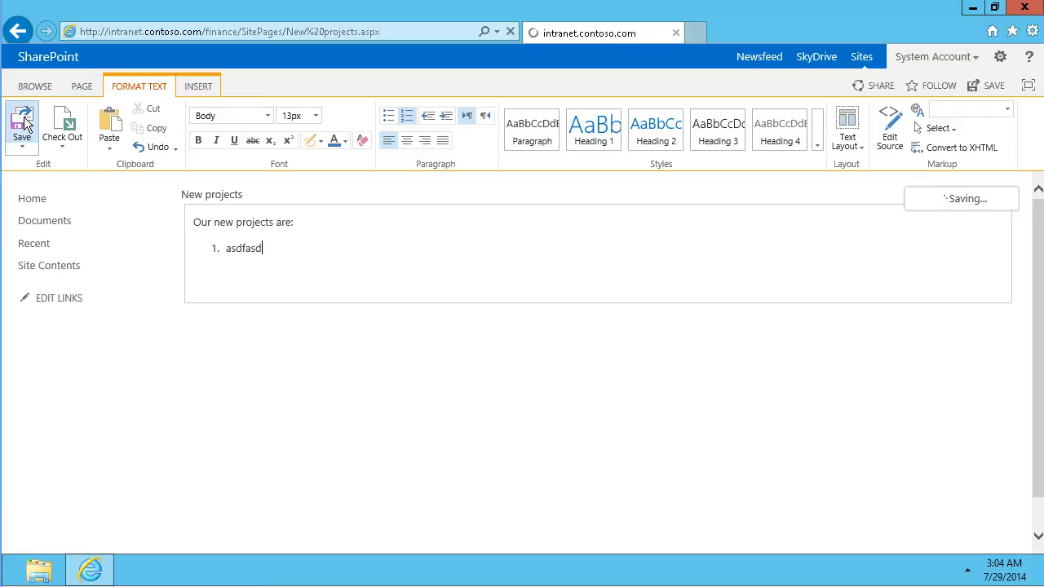
pyautogui.click(22, 127)
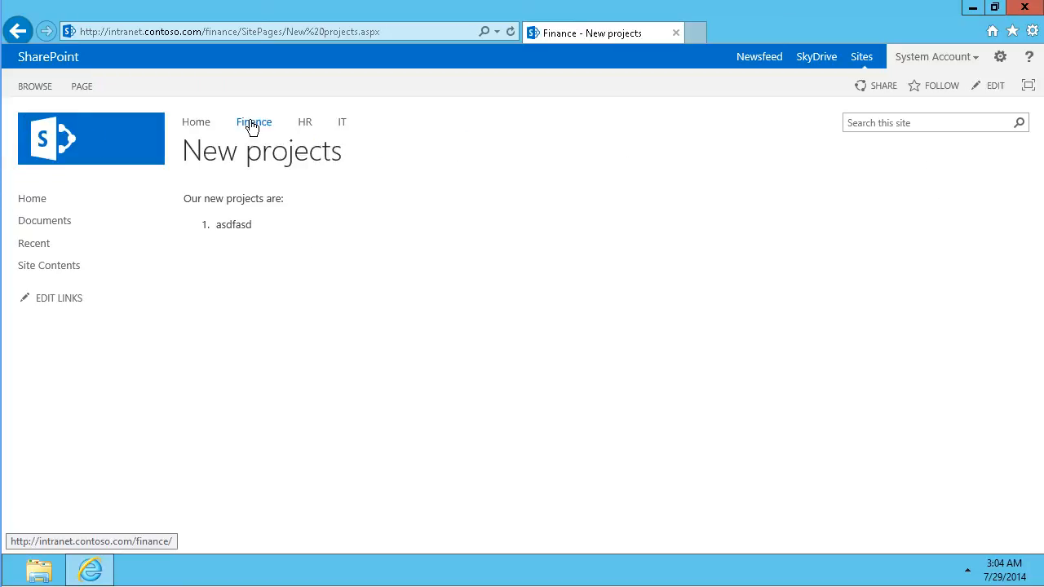
# - Return to the Finance home page from the top navigation and reopen editing
pyautogui.click(254, 122)
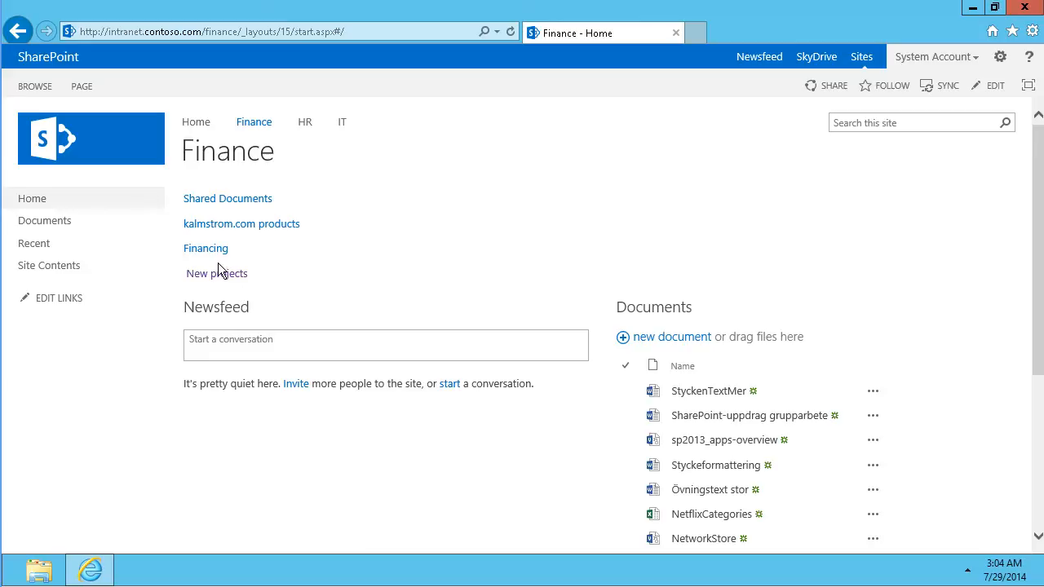
pyautogui.moveTo(206, 248)
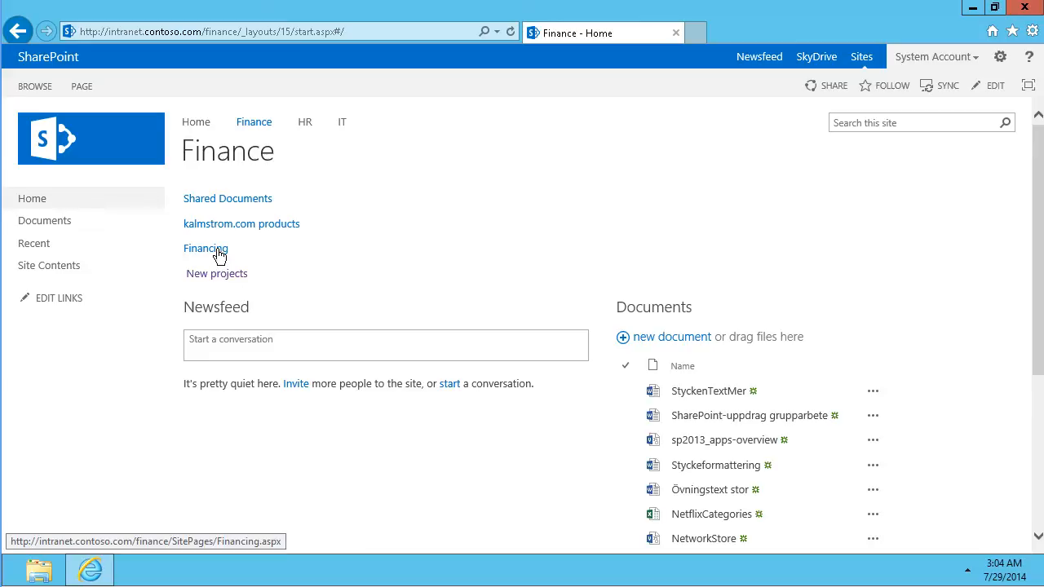
pyautogui.moveTo(235, 280)
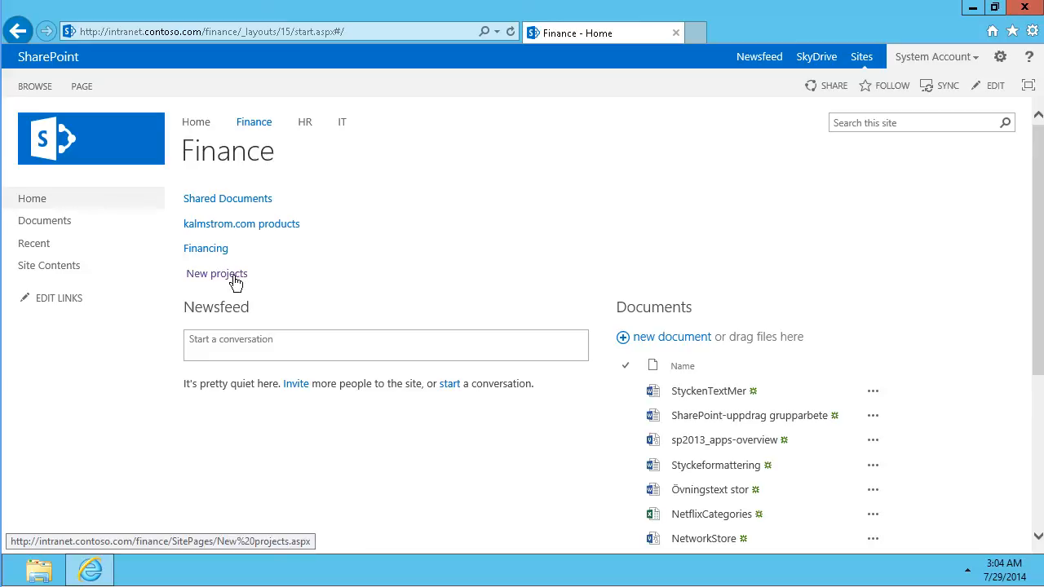
pyautogui.click(995, 85)
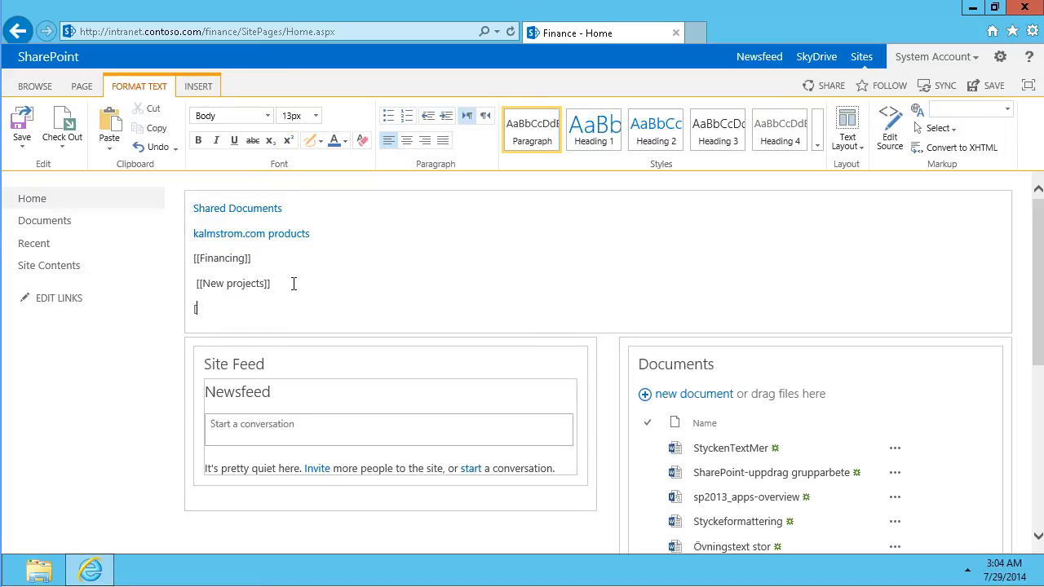
# - Add a [[List:Documents]] link to the Documents library, save, and test it
pyautogui.write('[')
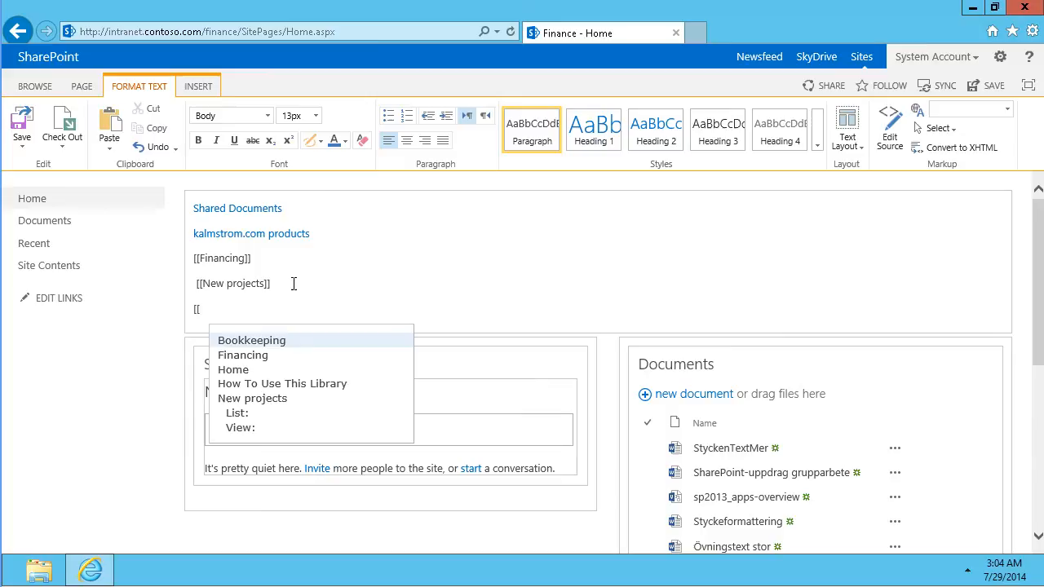
pyautogui.moveTo(240, 416)
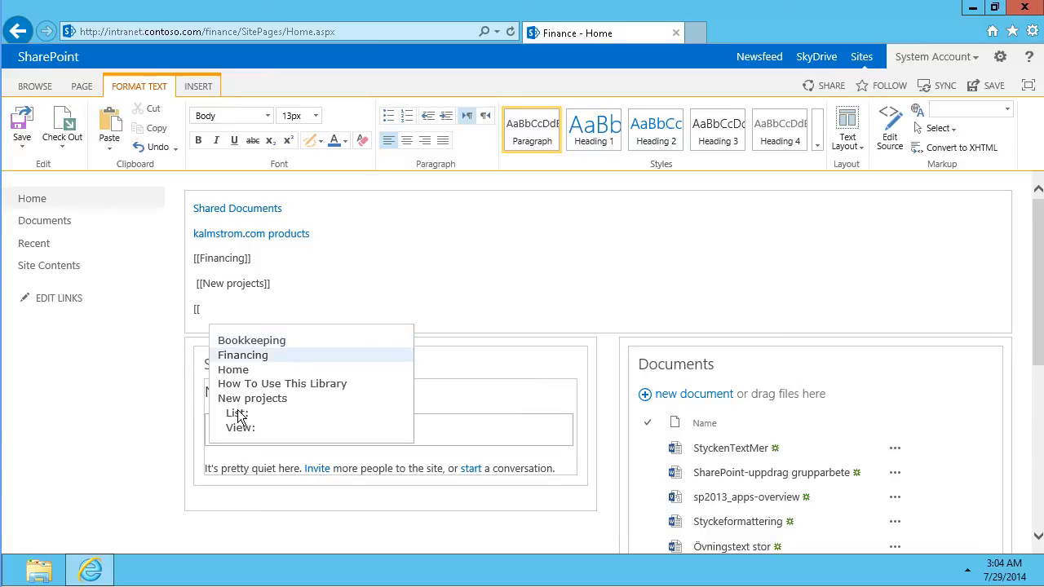
pyautogui.write('List:')
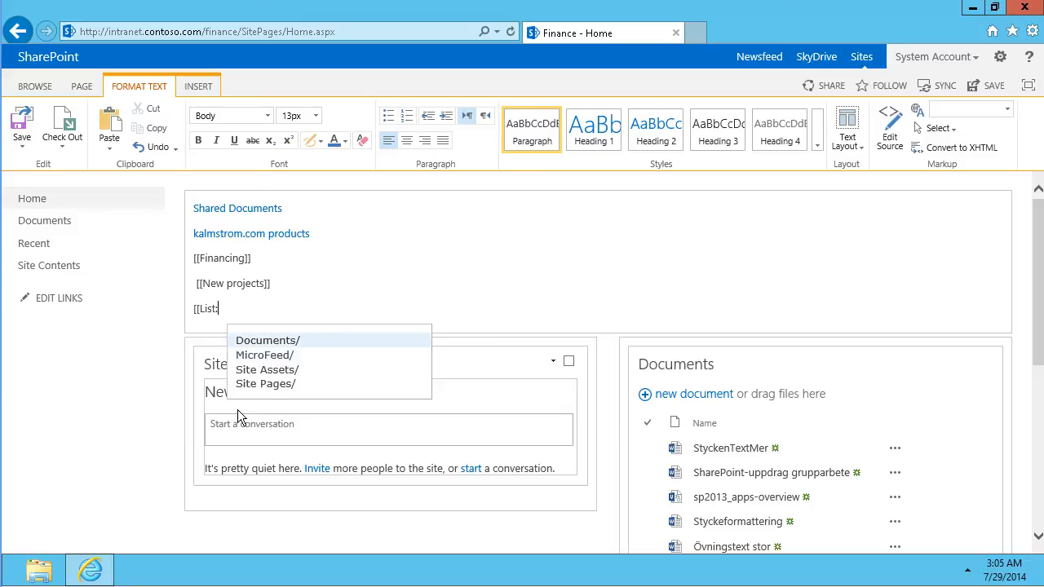
pyautogui.moveTo(264, 355)
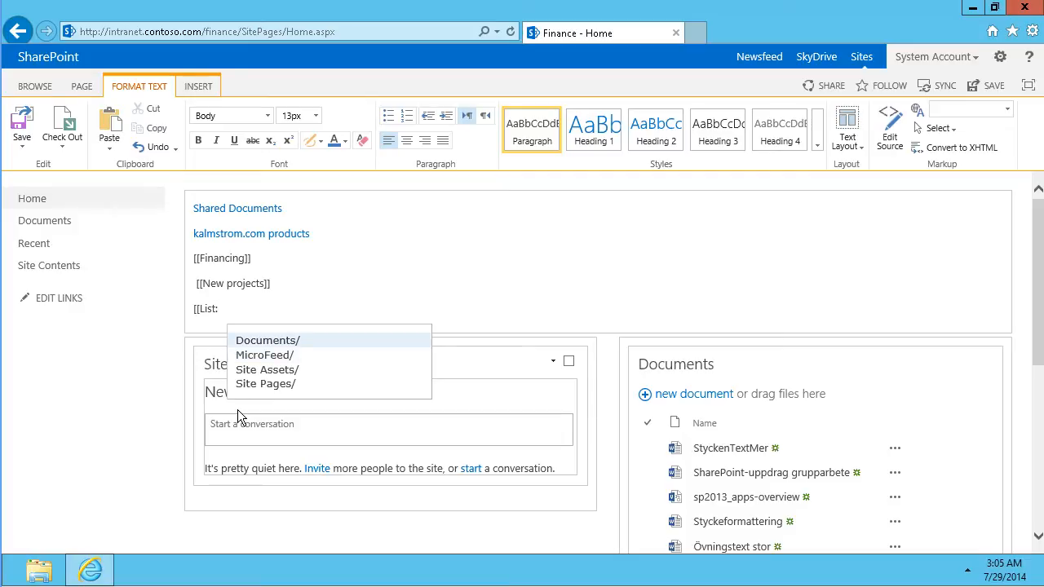
pyautogui.click(266, 340)
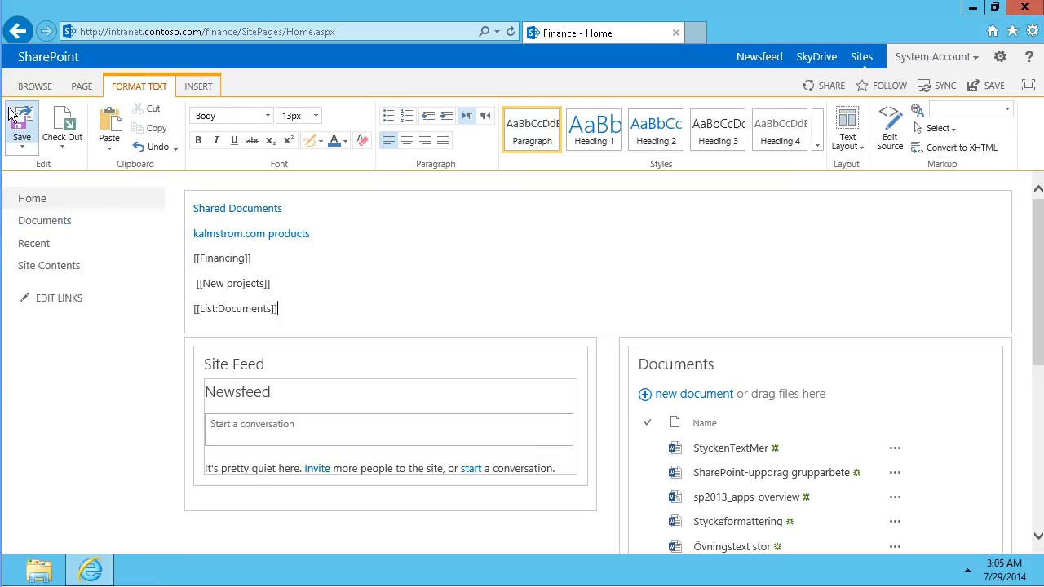
pyautogui.click(21, 122)
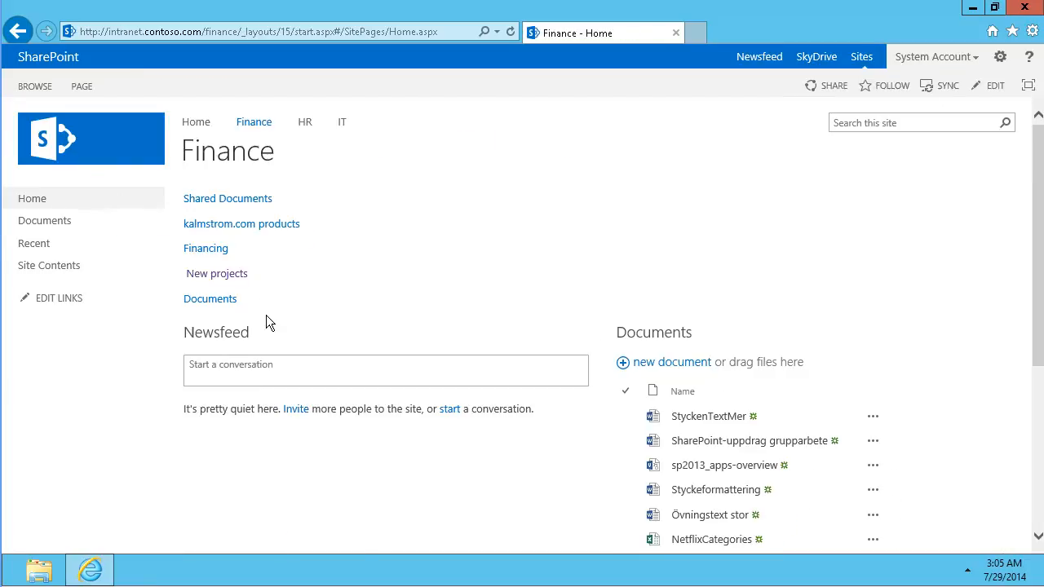
pyautogui.click(210, 298)
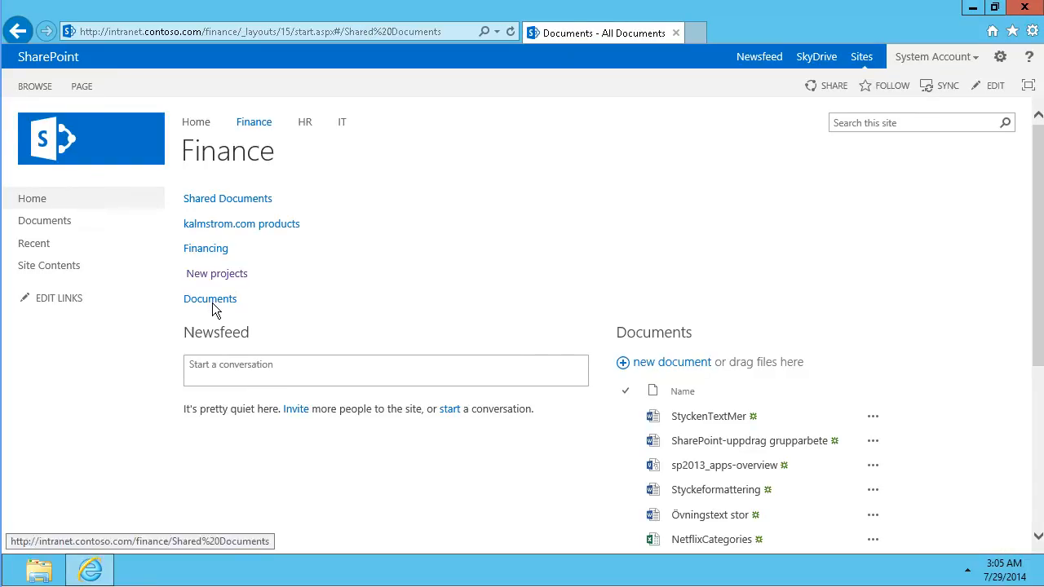
pyautogui.click(210, 298)
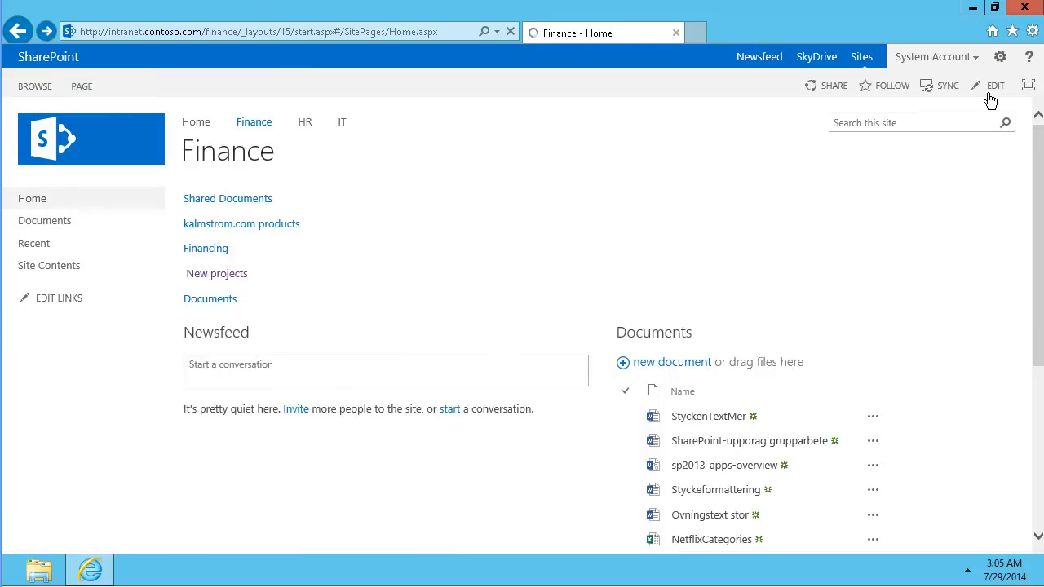
# - Add a link to Documents/CSharp Language Specification.doc below it and save
pyautogui.click(995, 84)
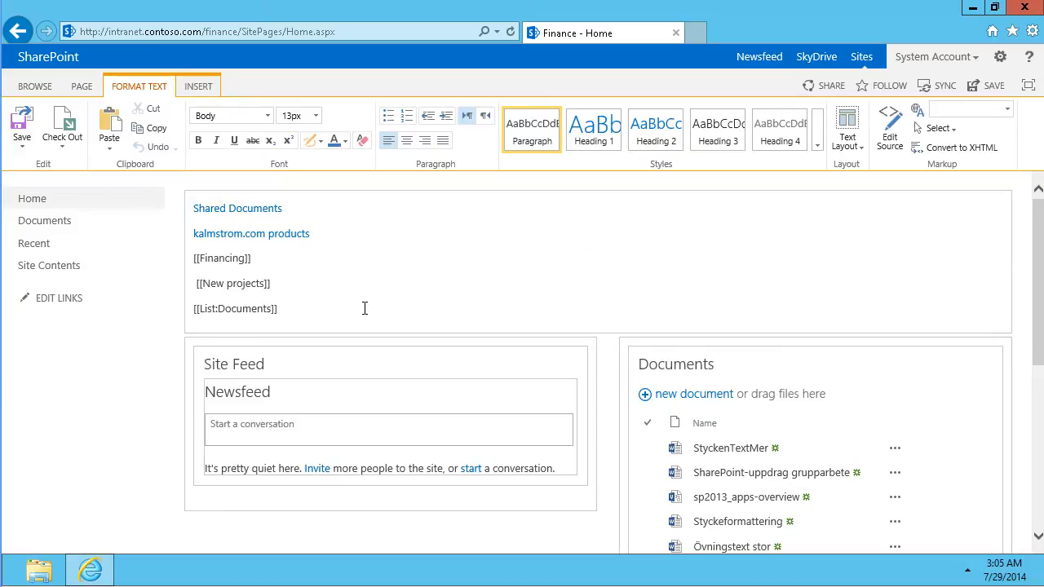
pyautogui.write('[[List:Documents/c')
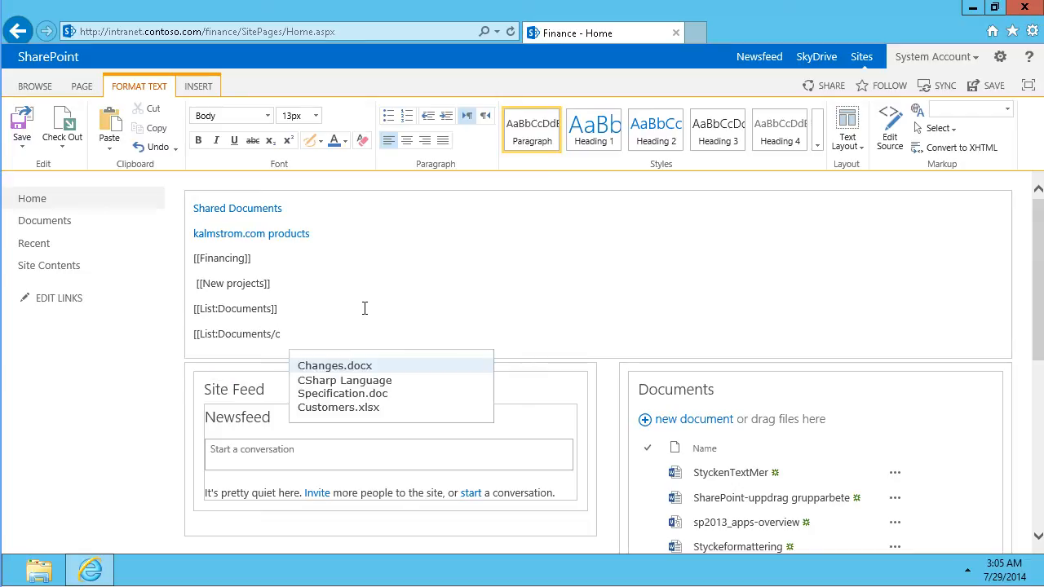
pyautogui.click(281, 334)
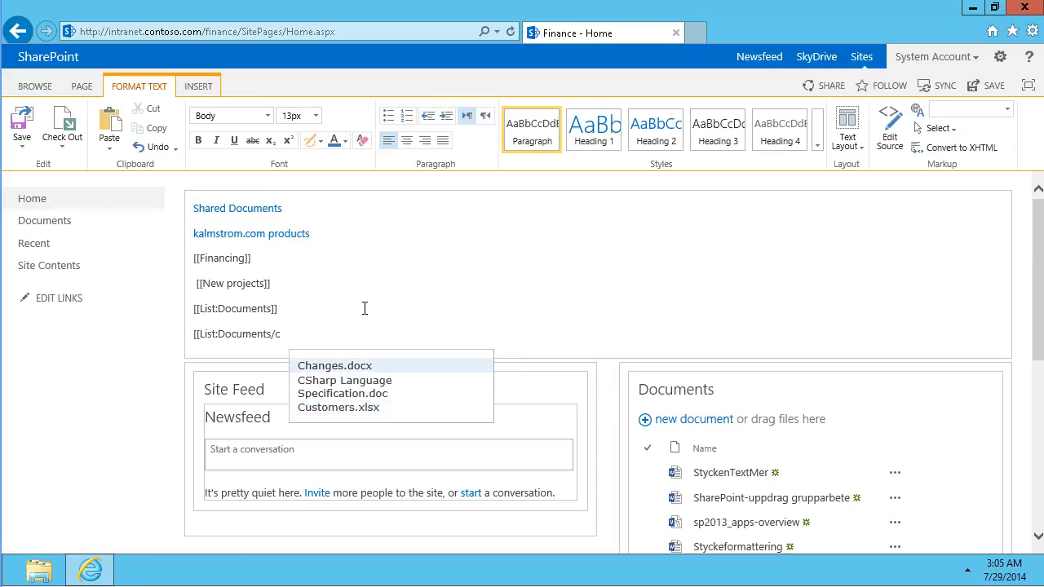
pyautogui.moveTo(345, 380)
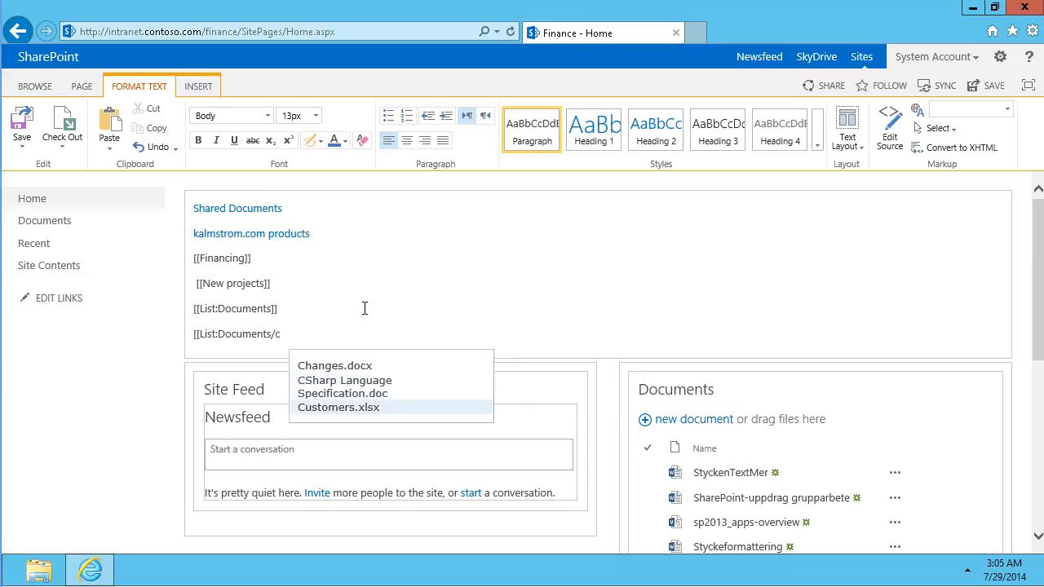
pyautogui.click(344, 387)
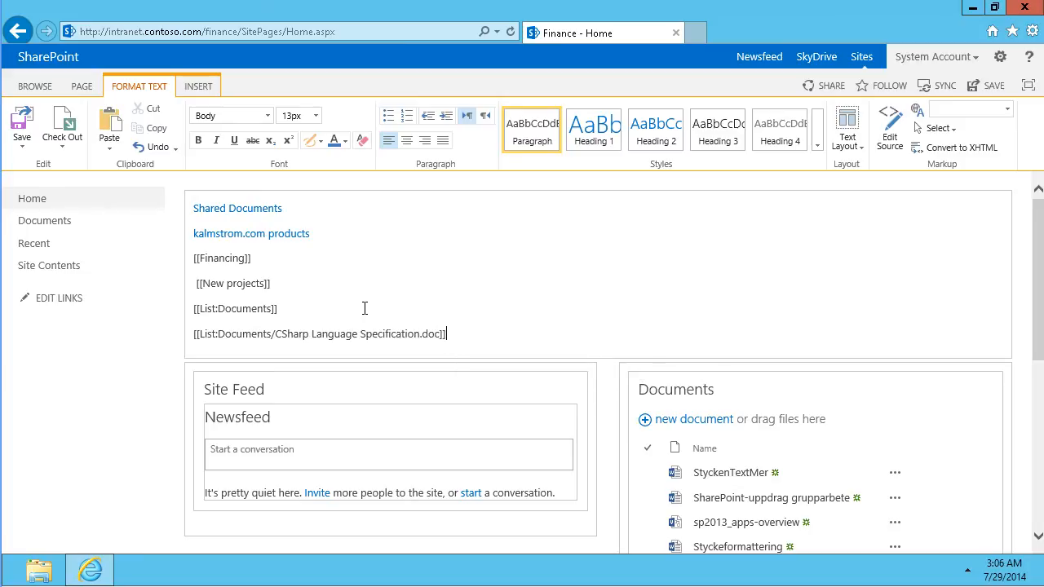
pyautogui.click(21, 130)
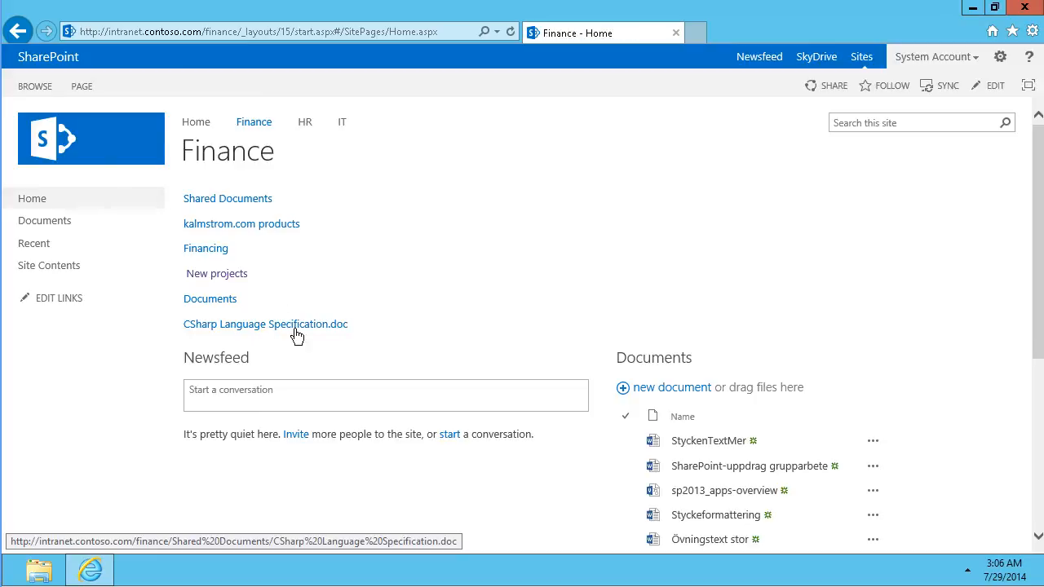
pyautogui.moveTo(1037, 120)
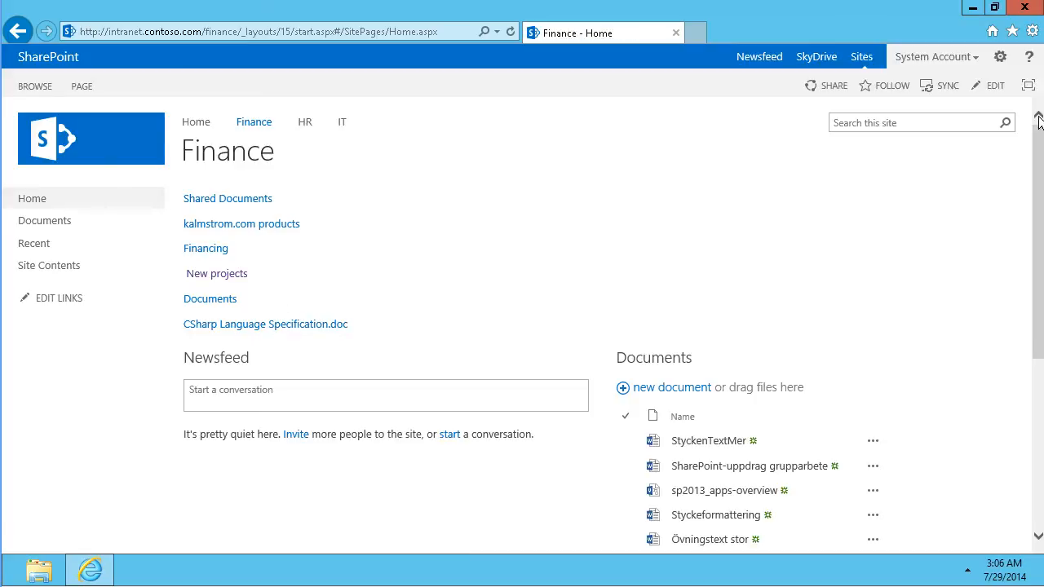
# - Make the document link display 'CSharp Language Specification' without .doc, and save
pyautogui.click(995, 84)
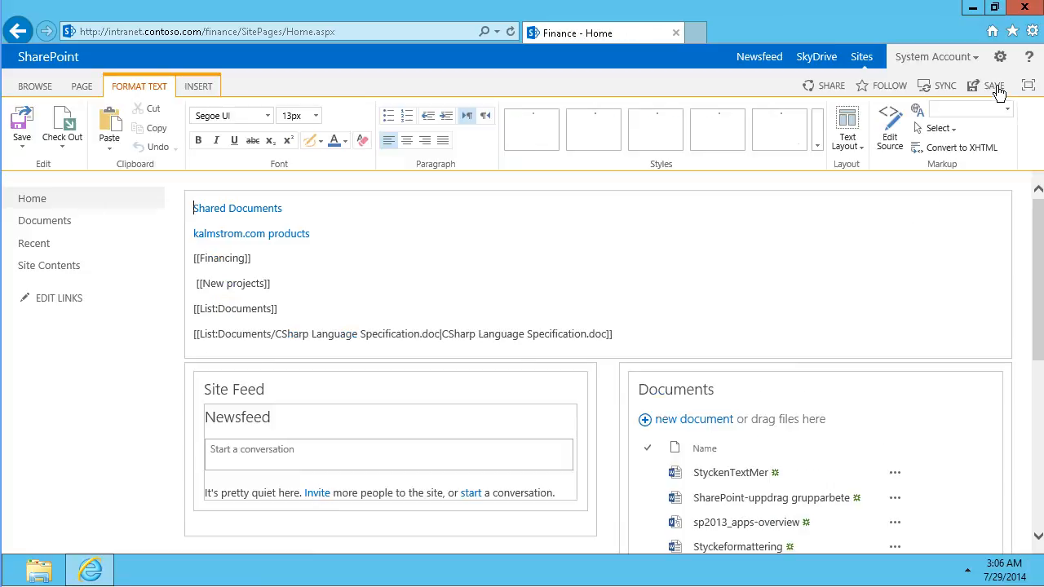
pyautogui.click(607, 334)
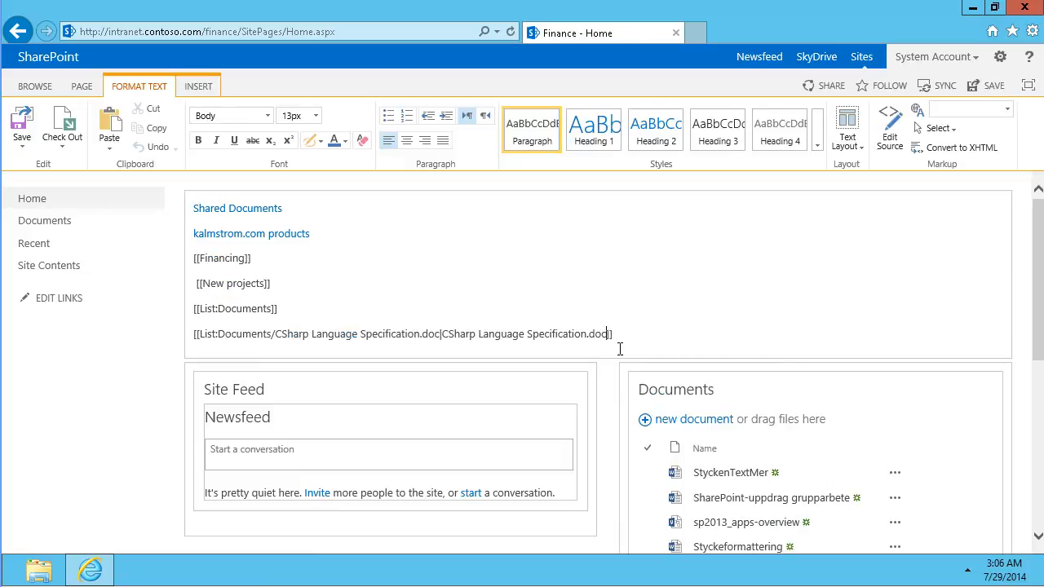
pyautogui.moveTo(637, 363)
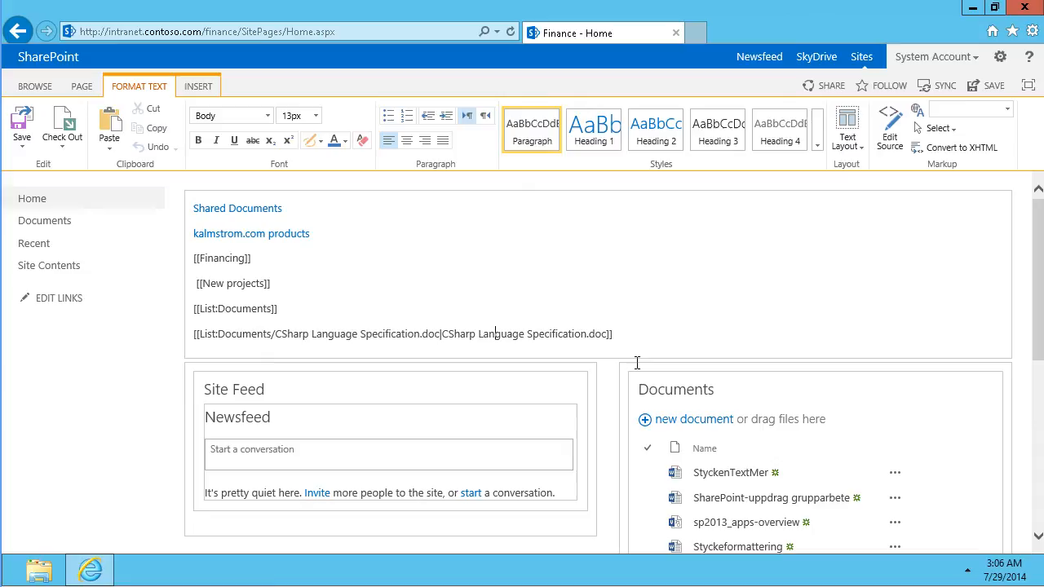
pyautogui.doubleClick(598, 334)
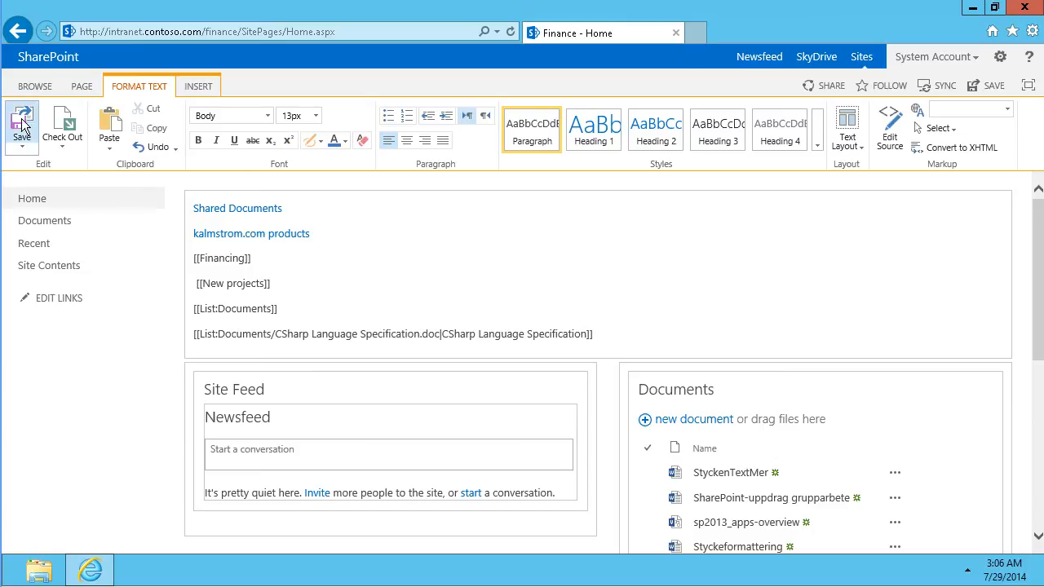
pyautogui.click(21, 126)
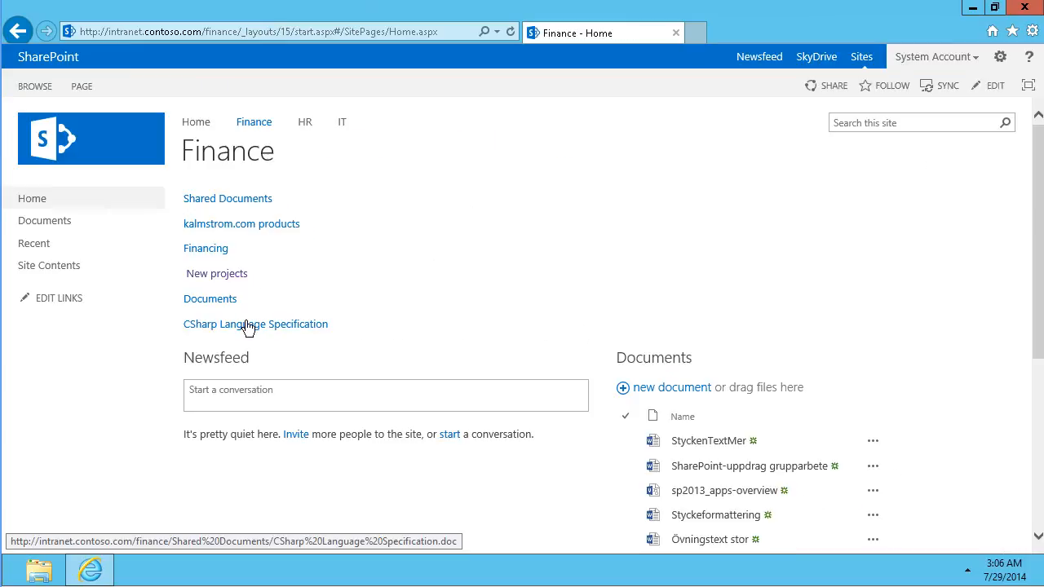
pyautogui.click(996, 84)
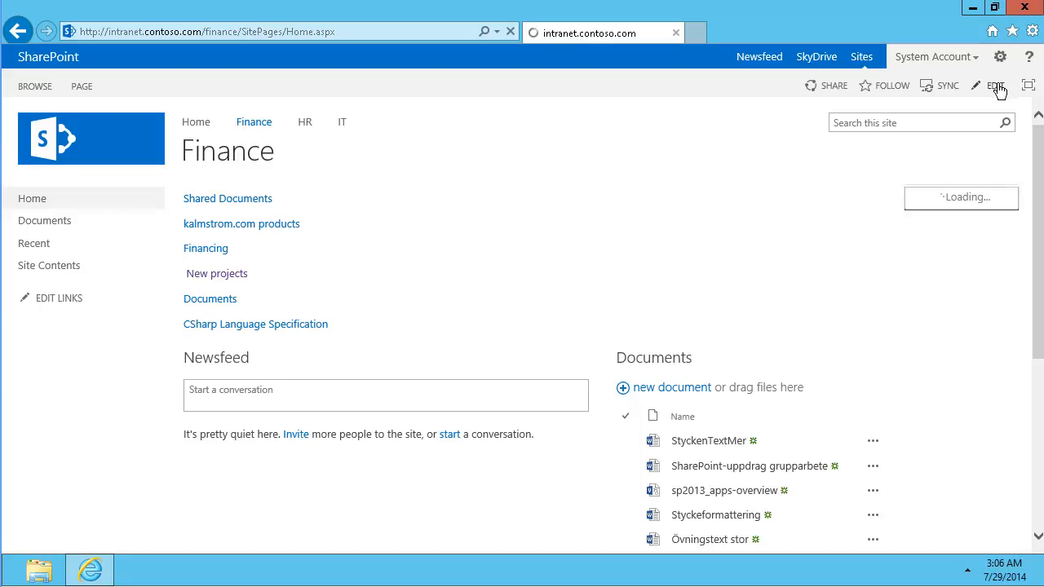
# - Change the link to [[New projects|Our new projects list]] and save the page
pyautogui.click(997, 85)
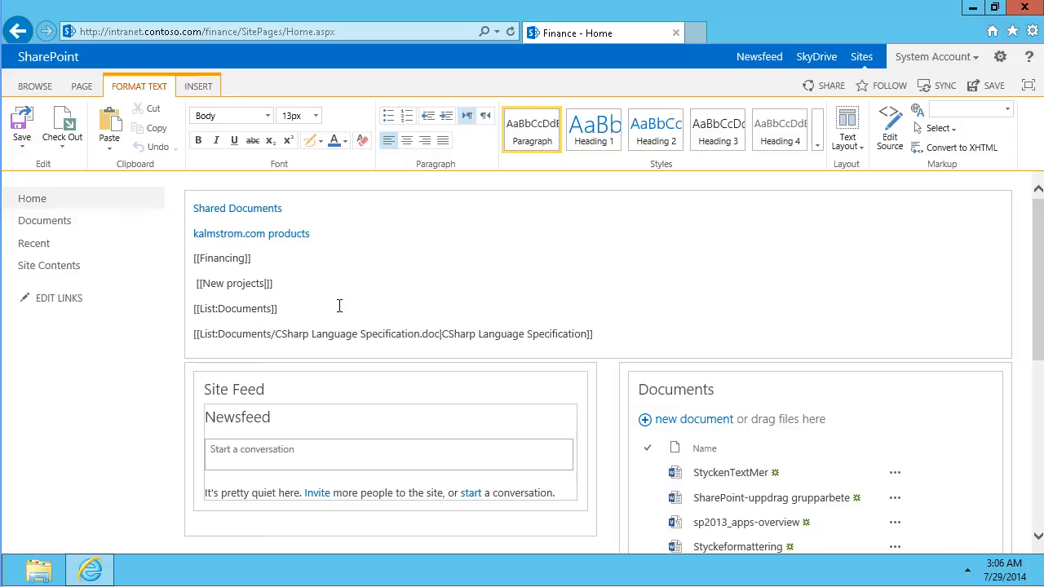
pyautogui.write('|Our new projects list')
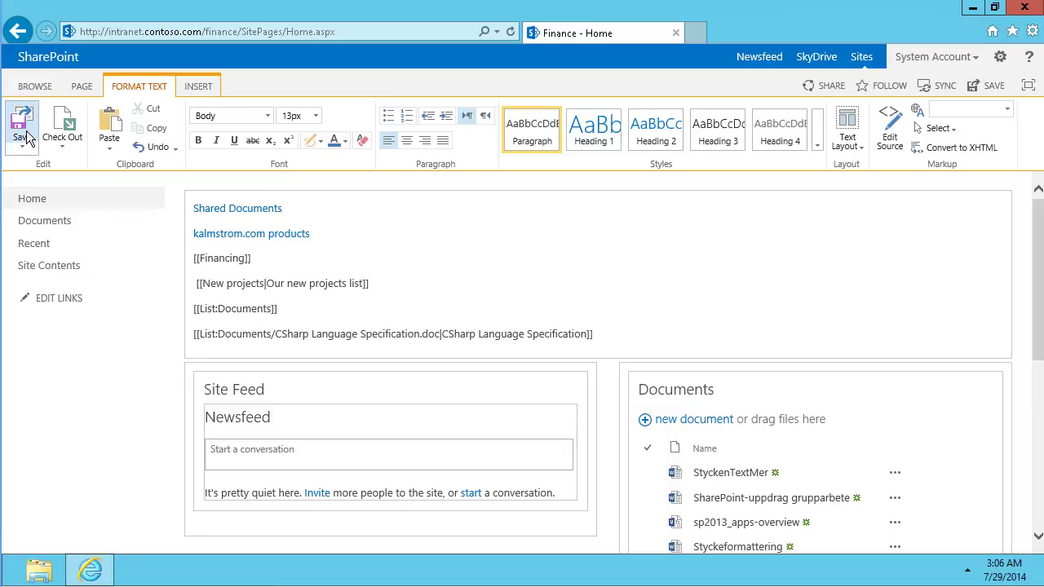
pyautogui.click(22, 122)
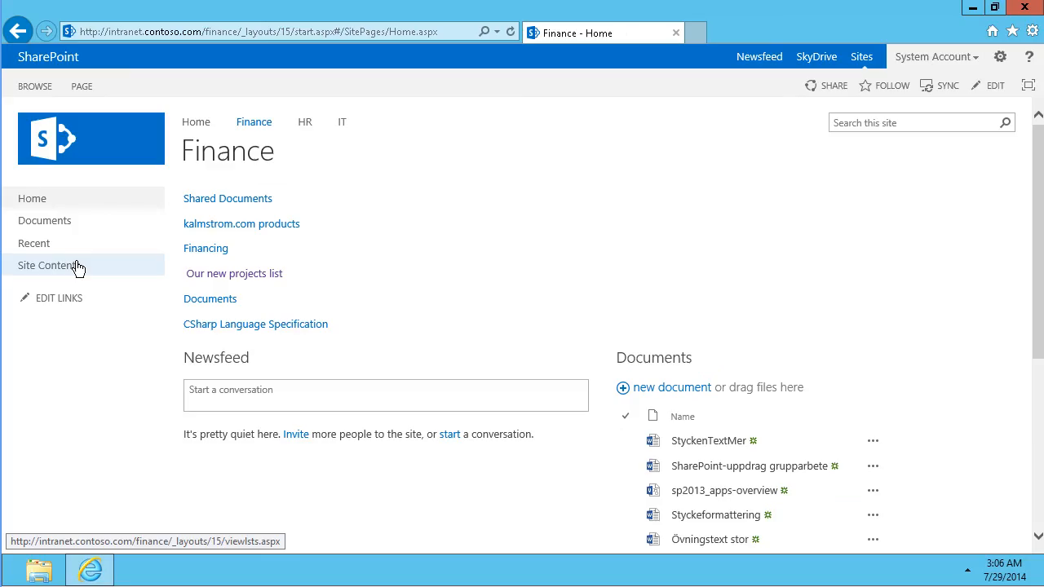
# - Create a new Tasks app from Site Contents on the Finance site
pyautogui.click(49, 265)
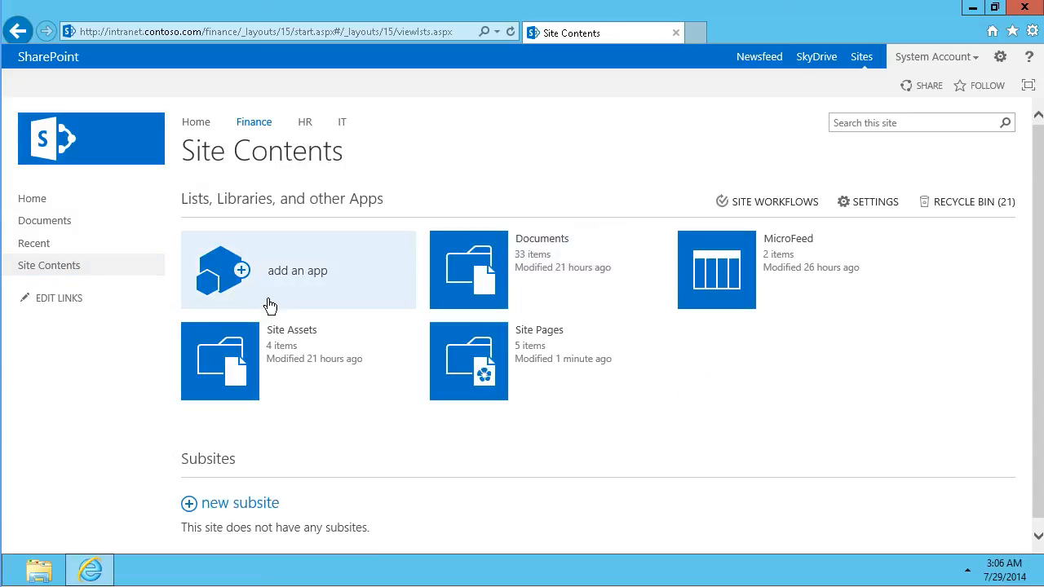
pyautogui.click(297, 270)
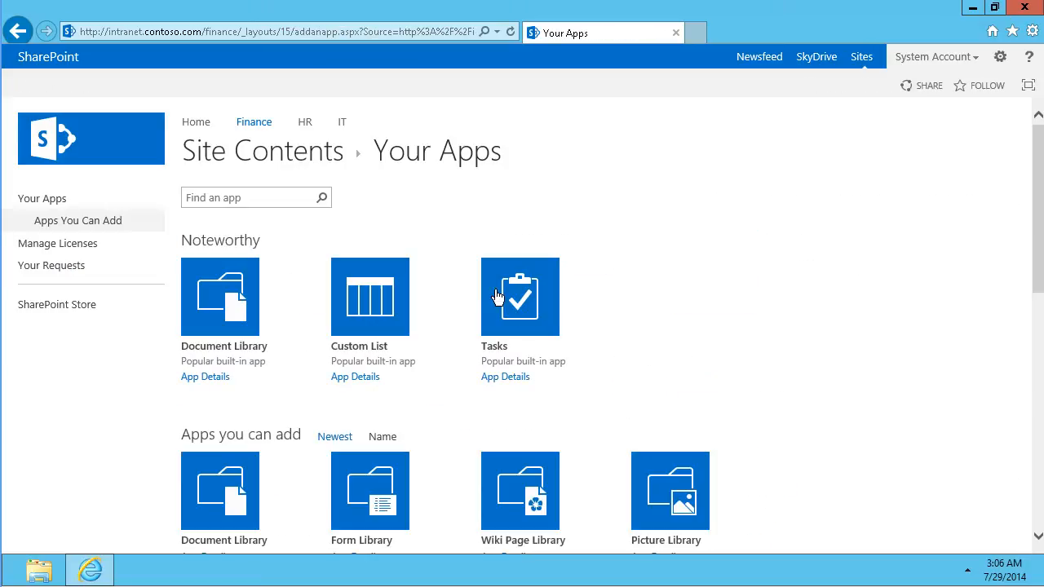
pyautogui.click(520, 296)
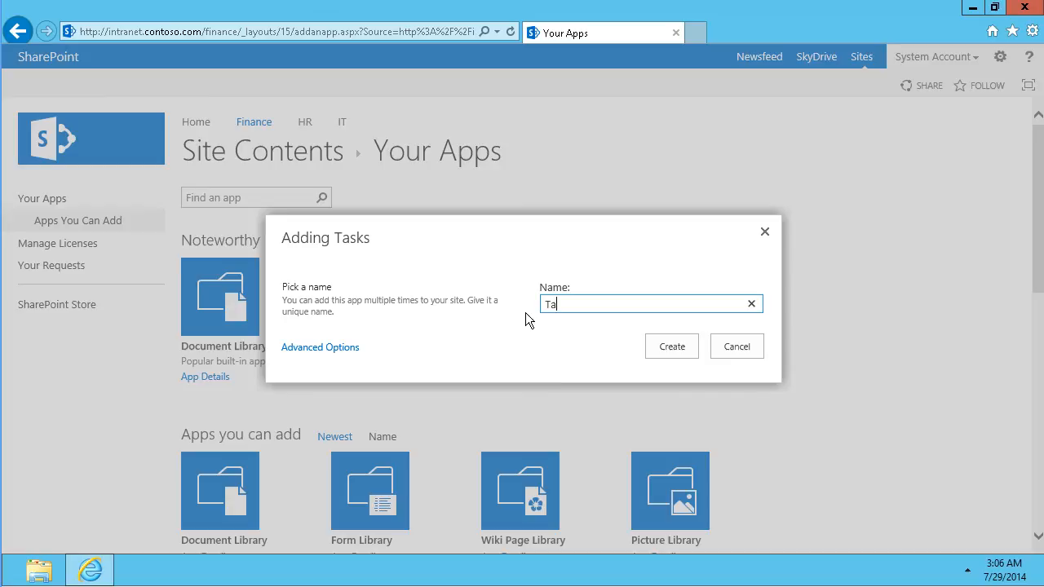
pyautogui.click(672, 346)
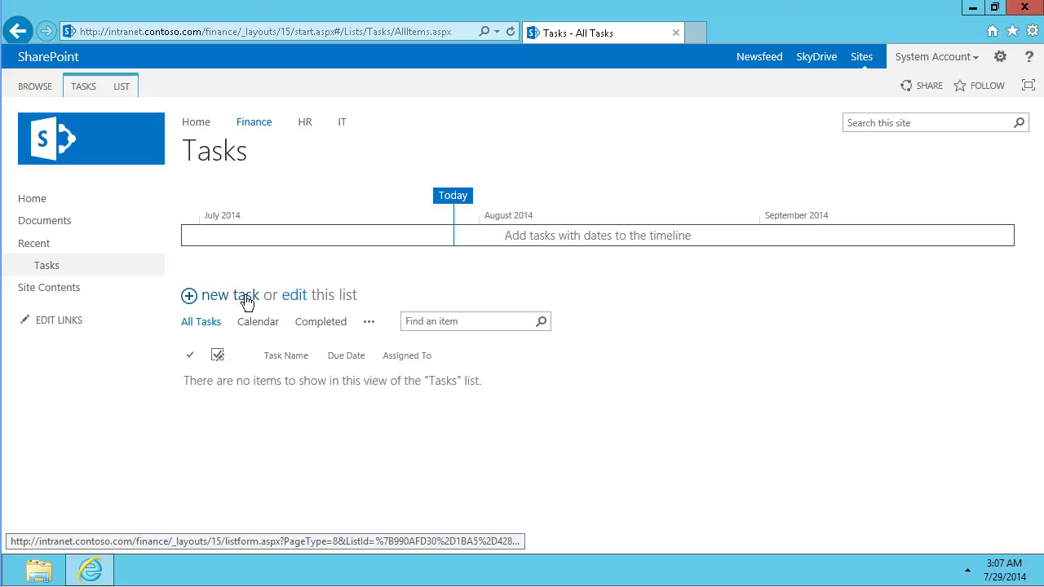
# - Add and save a task named 'Task 1', then return to the Finance home page
pyautogui.click(215, 295)
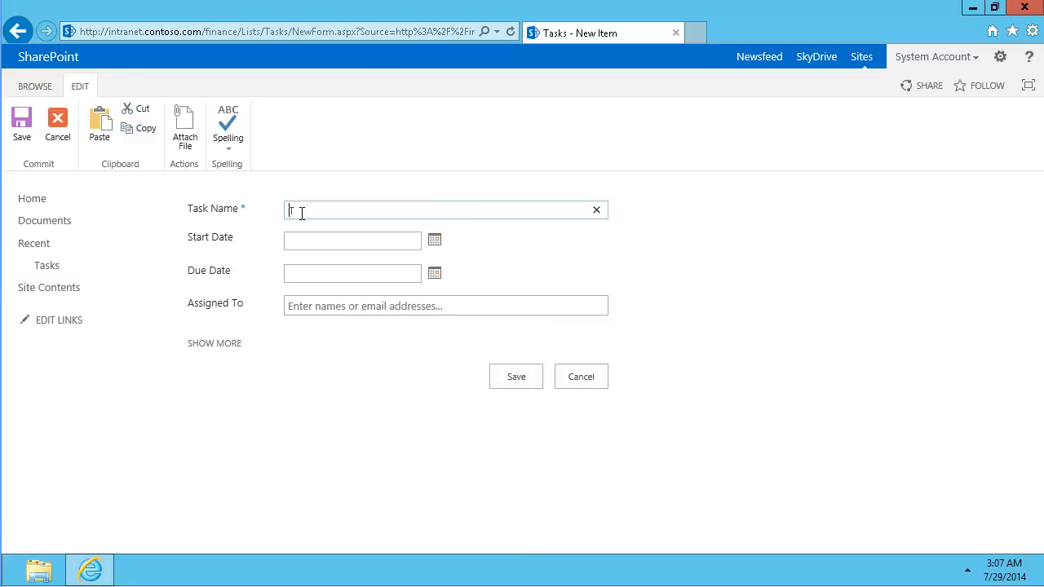
pyautogui.write('Task 1')
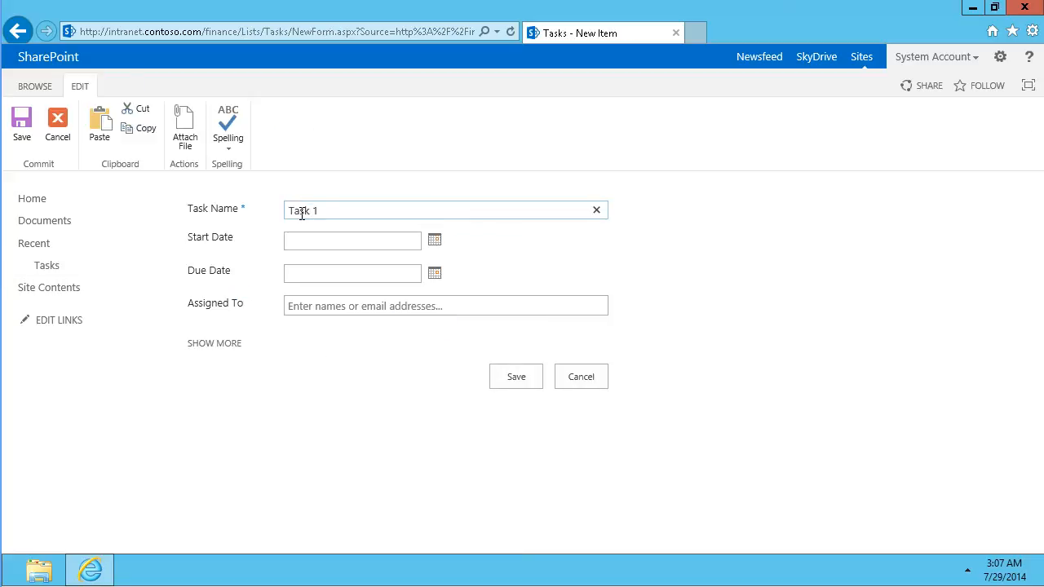
pyautogui.click(353, 240)
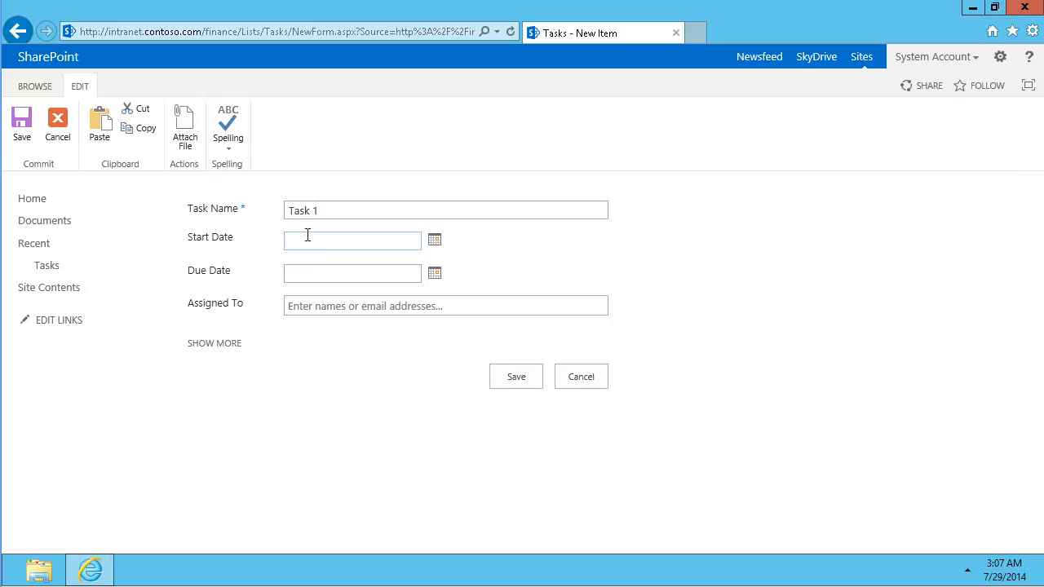
pyautogui.click(516, 376)
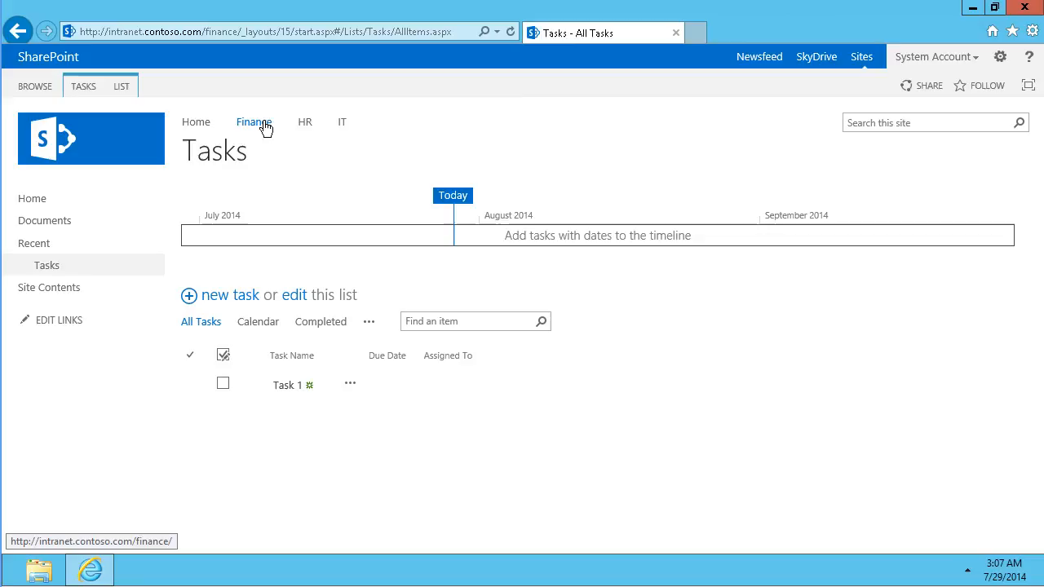
pyautogui.click(254, 121)
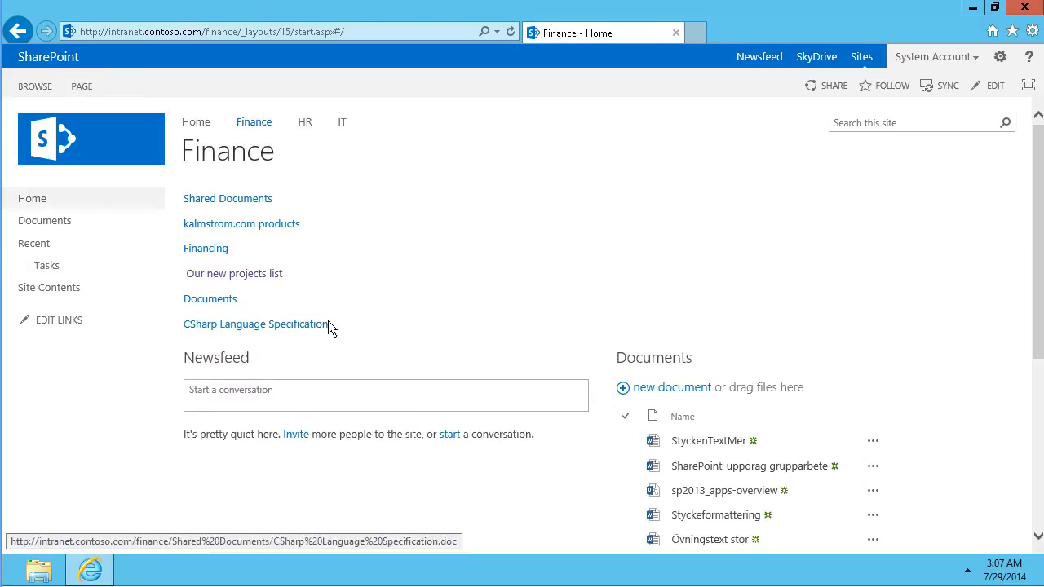
pyautogui.moveTo(996, 85)
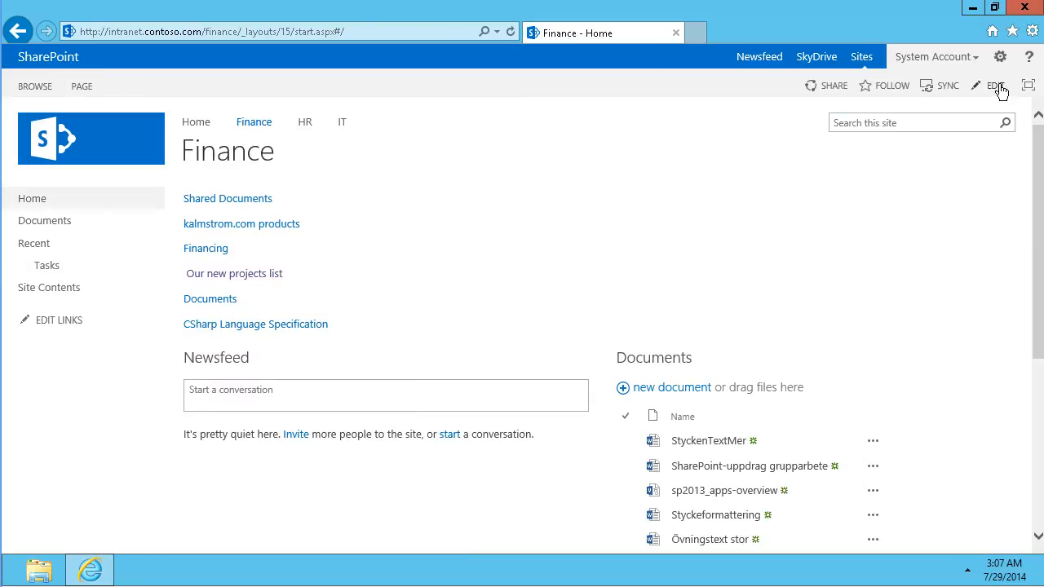
# - Add a [[List:Tasks/1|Task 1]] wiki link to the Finance home page
pyautogui.click(995, 85)
pyautogui.write('[[List:')
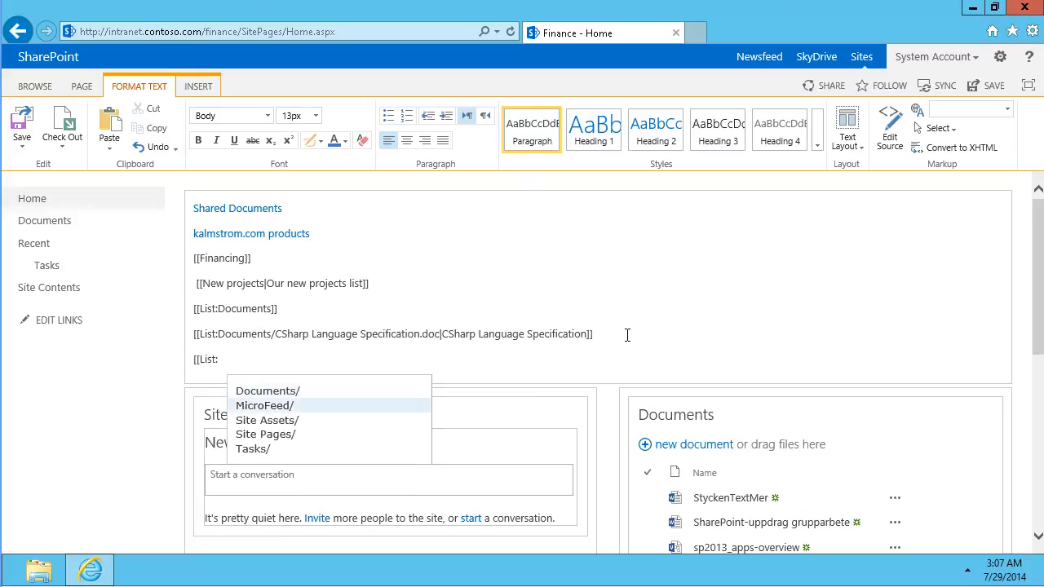
pyautogui.click(253, 450)
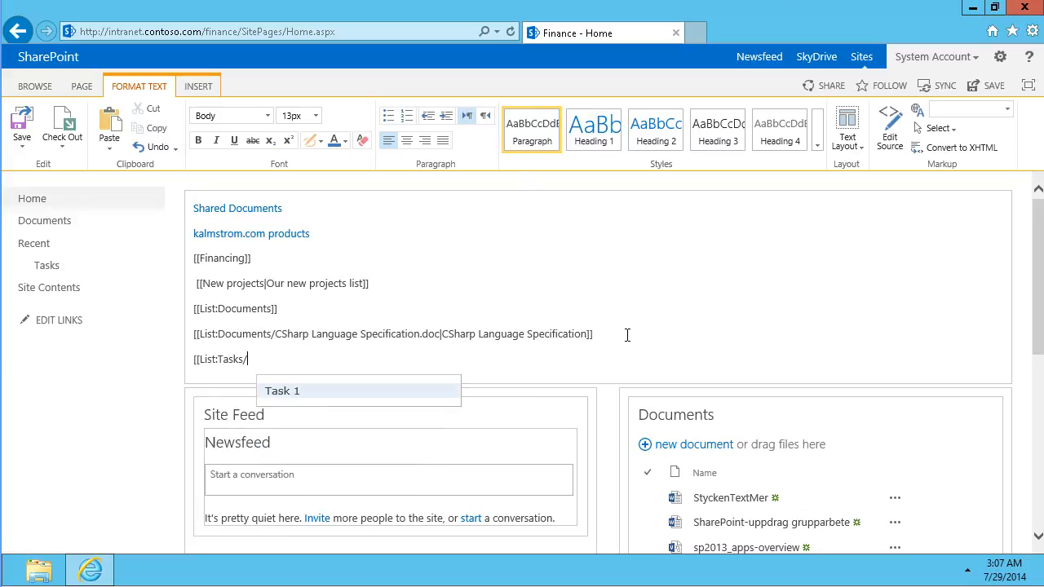
pyautogui.click(283, 391)
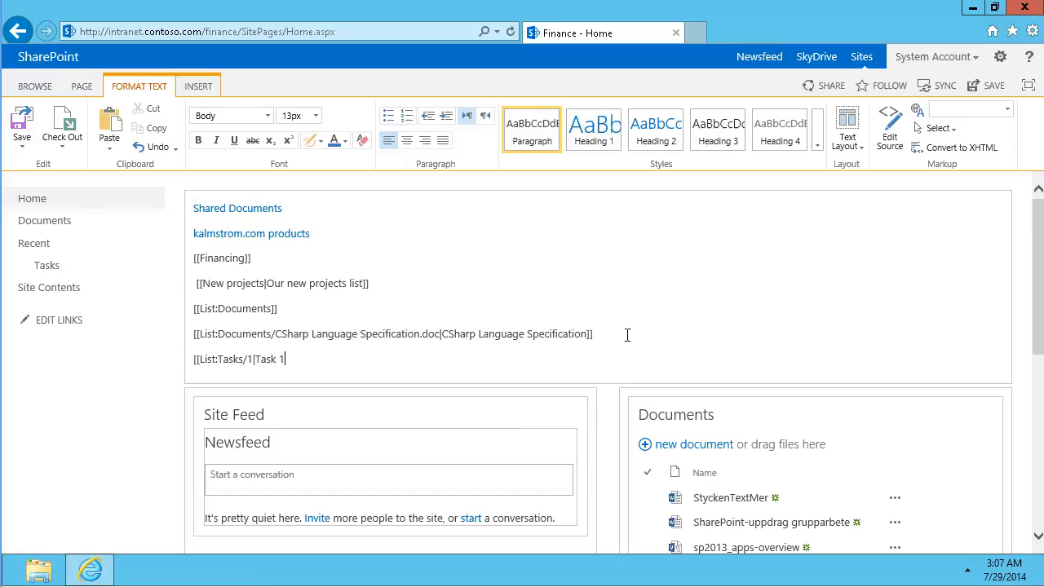
pyautogui.write(']]')
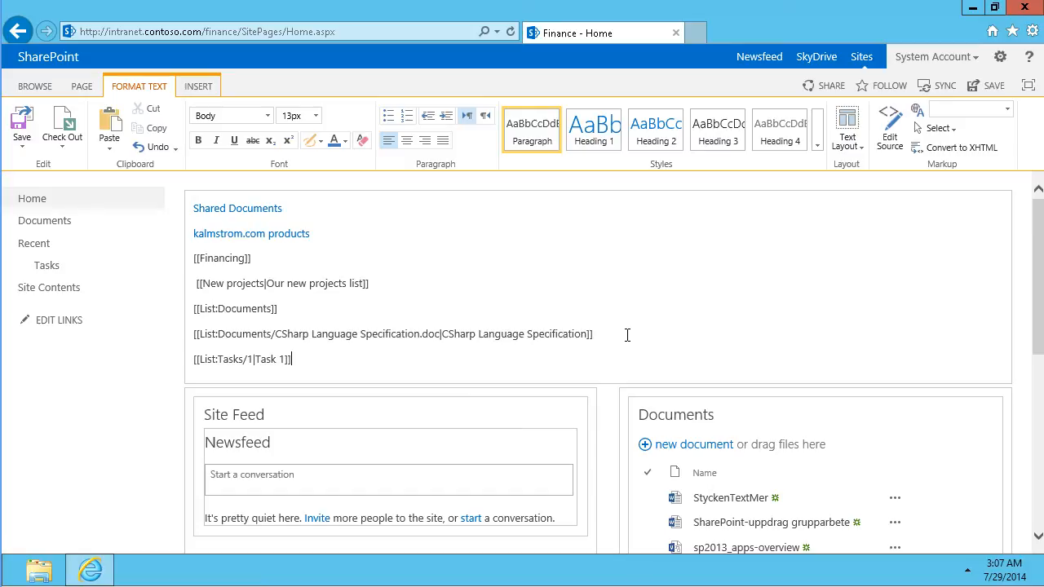
pyautogui.moveTo(246, 355)
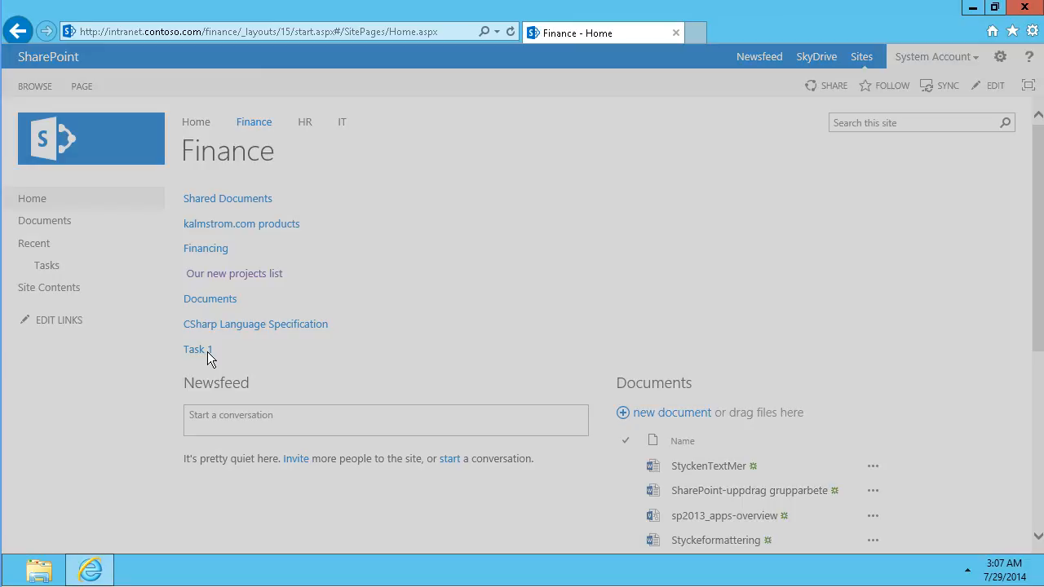
pyautogui.click(195, 349)
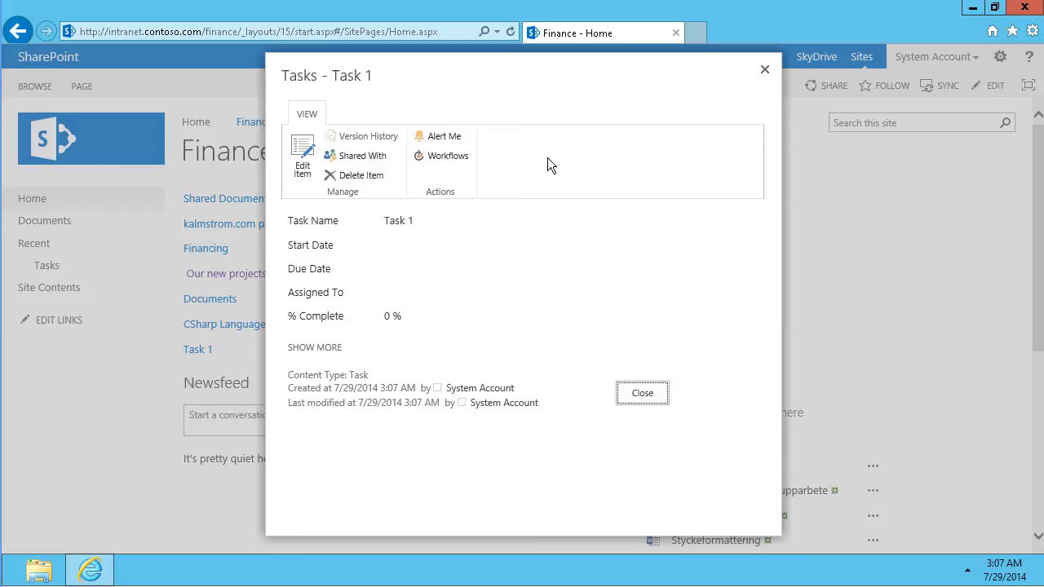
pyautogui.moveTo(541, 165)
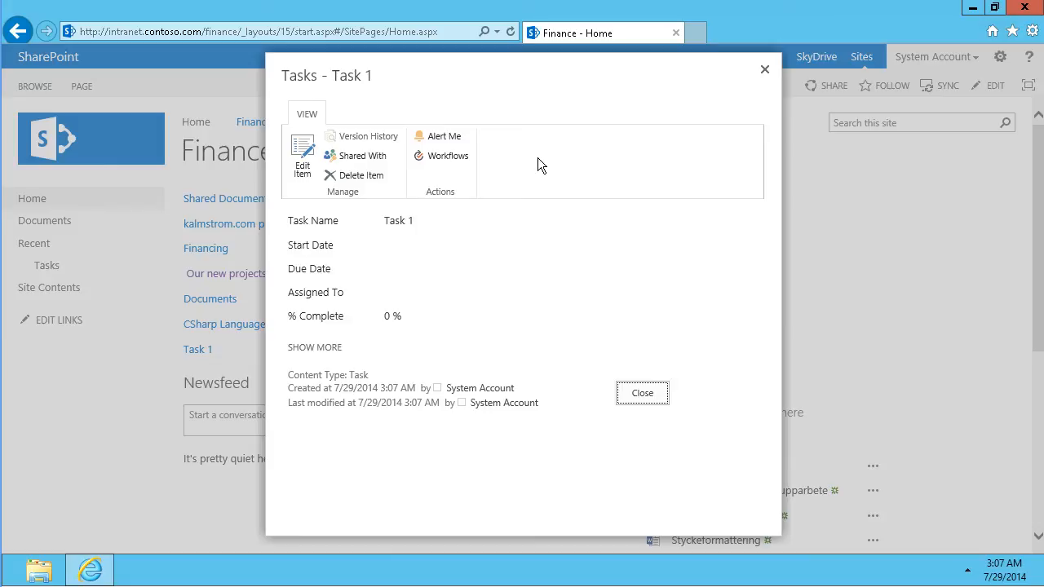
pyautogui.moveTo(765, 68)
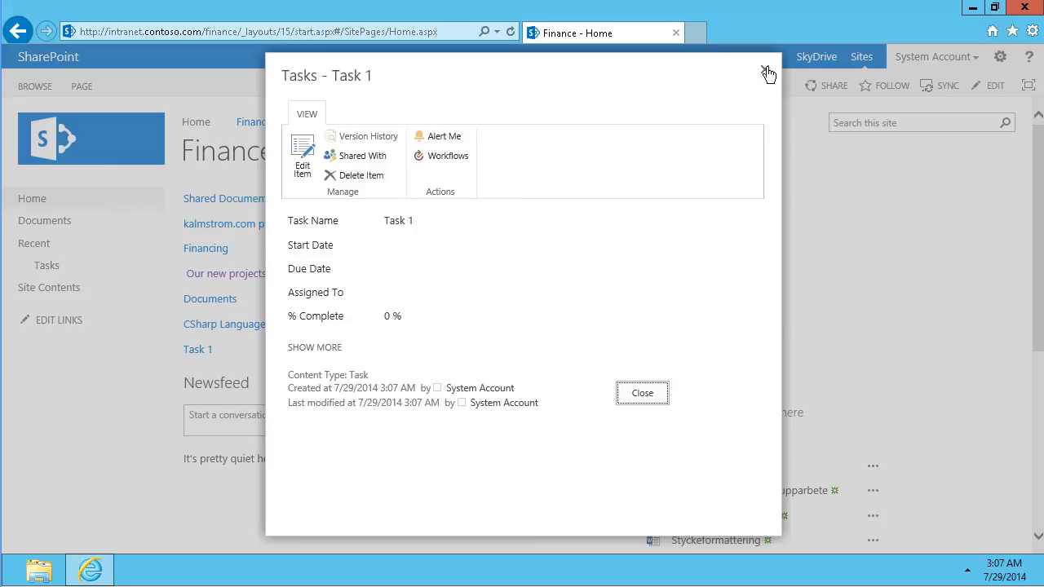
pyautogui.click(768, 73)
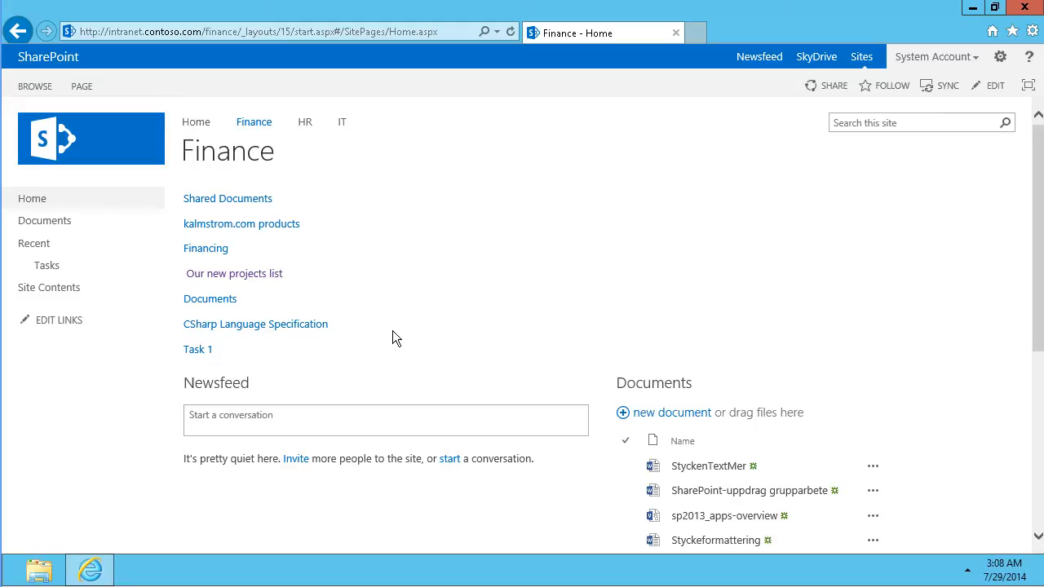